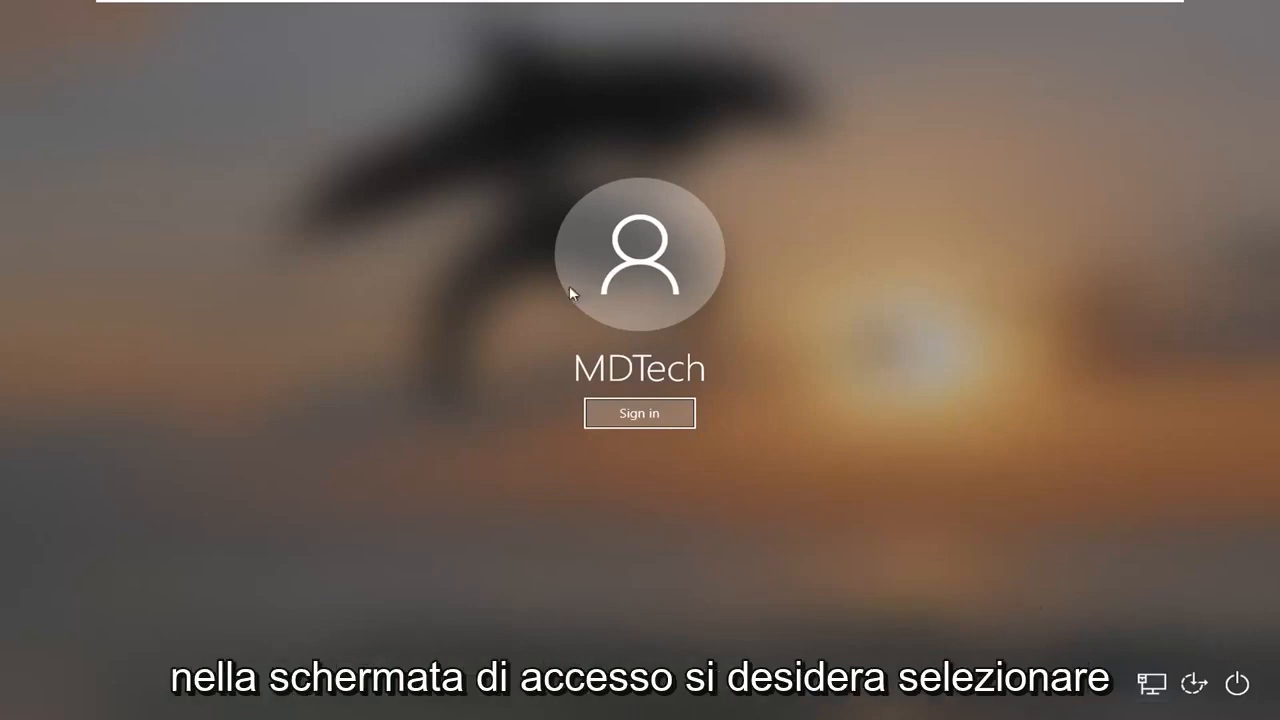
pyautogui.moveTo(1205, 657)
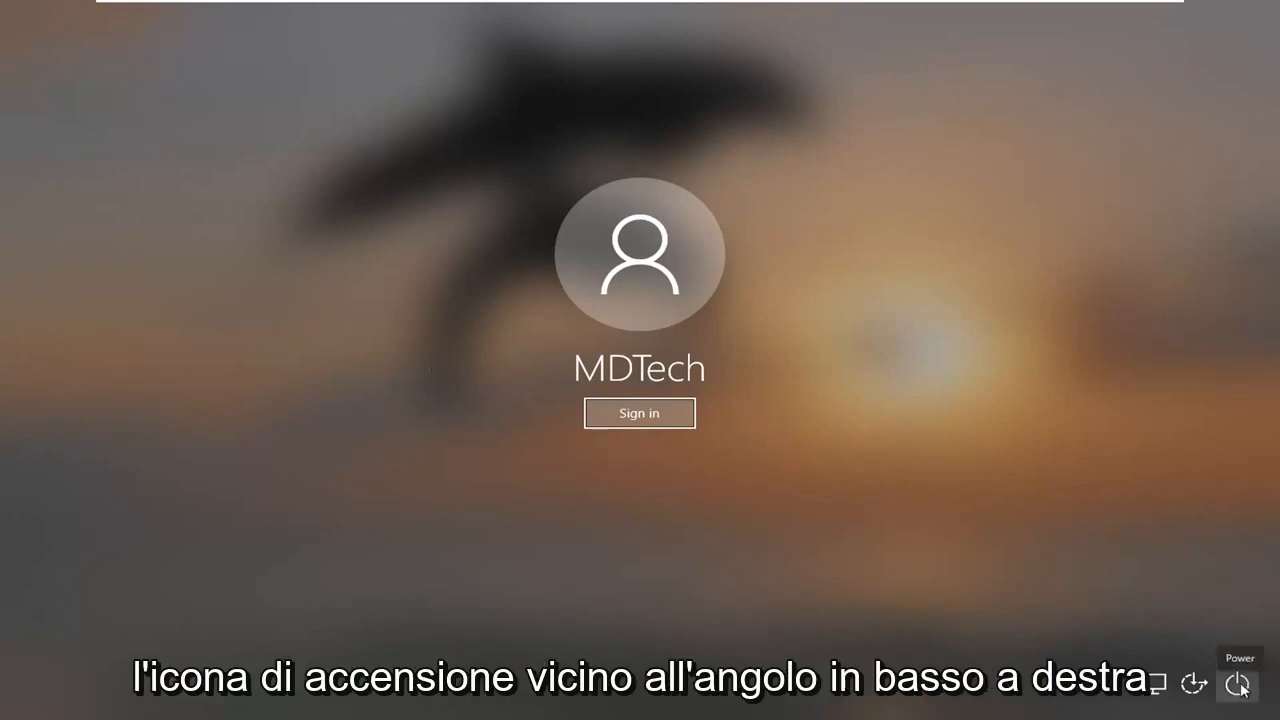
# - From the sign-in screen's power menu, Shift-restart the PC into recovery startup options
pyautogui.click(1239, 686)
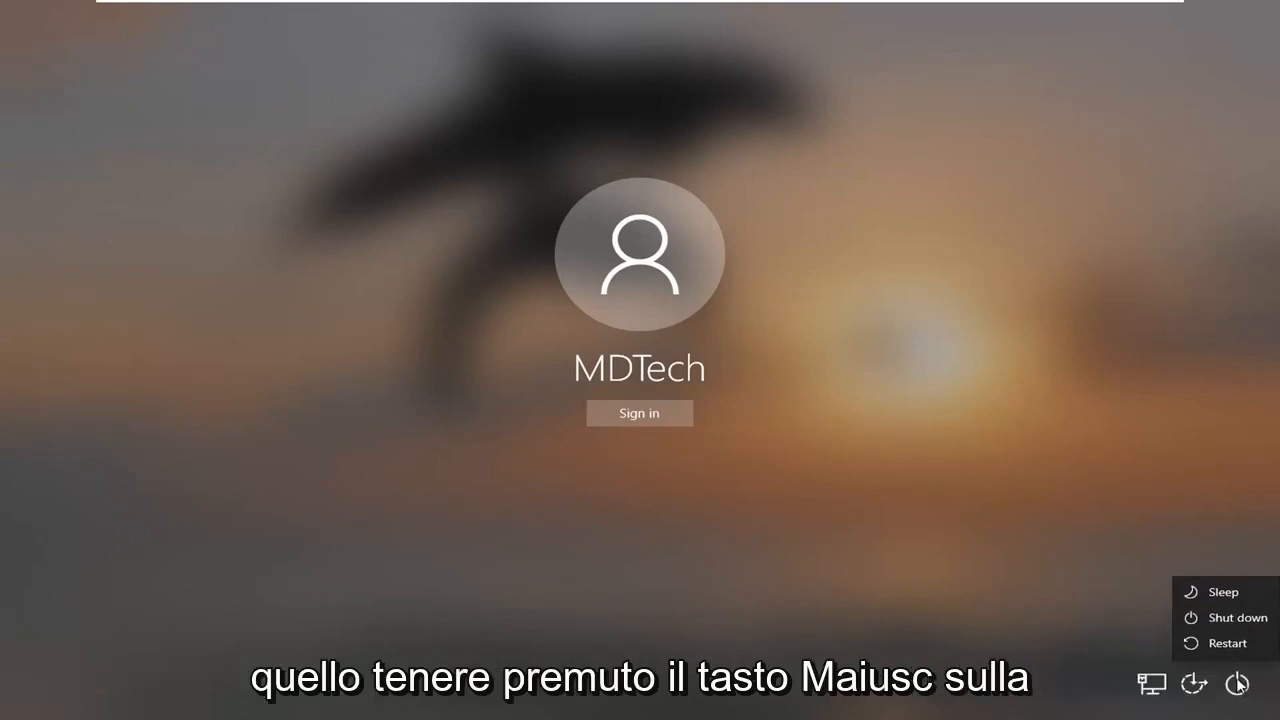
pyautogui.moveTo(1227, 643)
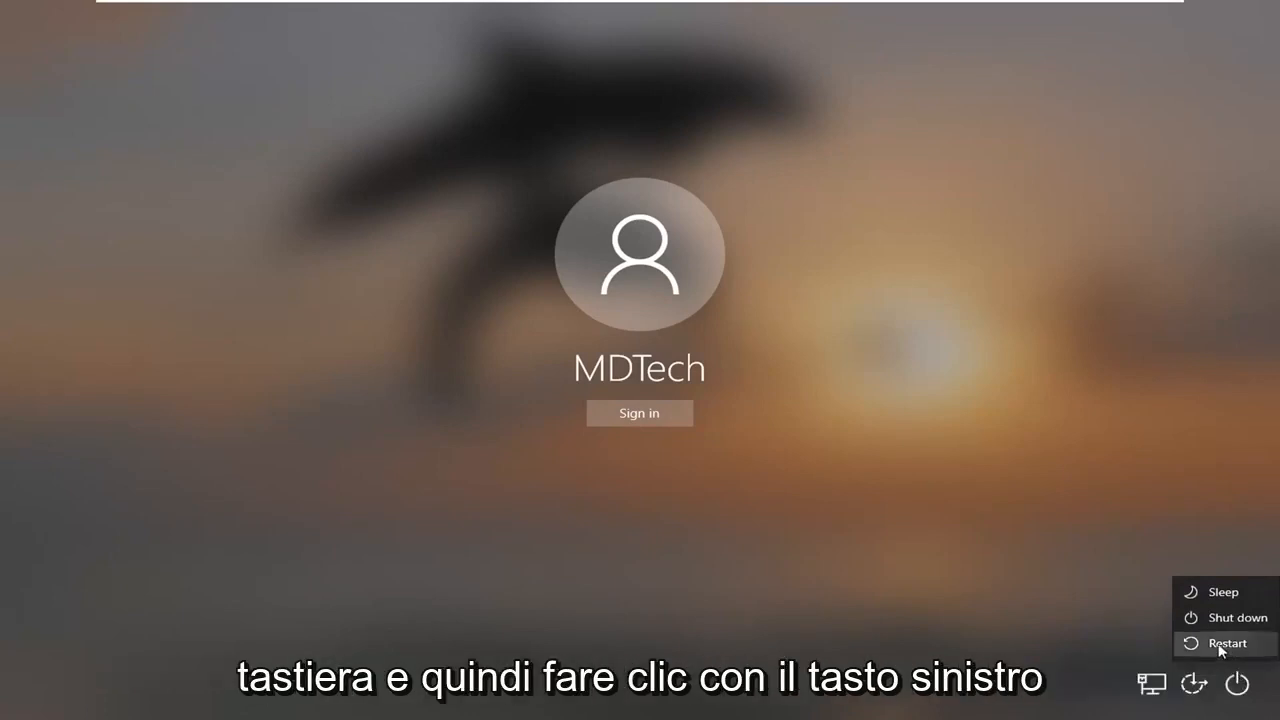
pyautogui.click(1227, 643)
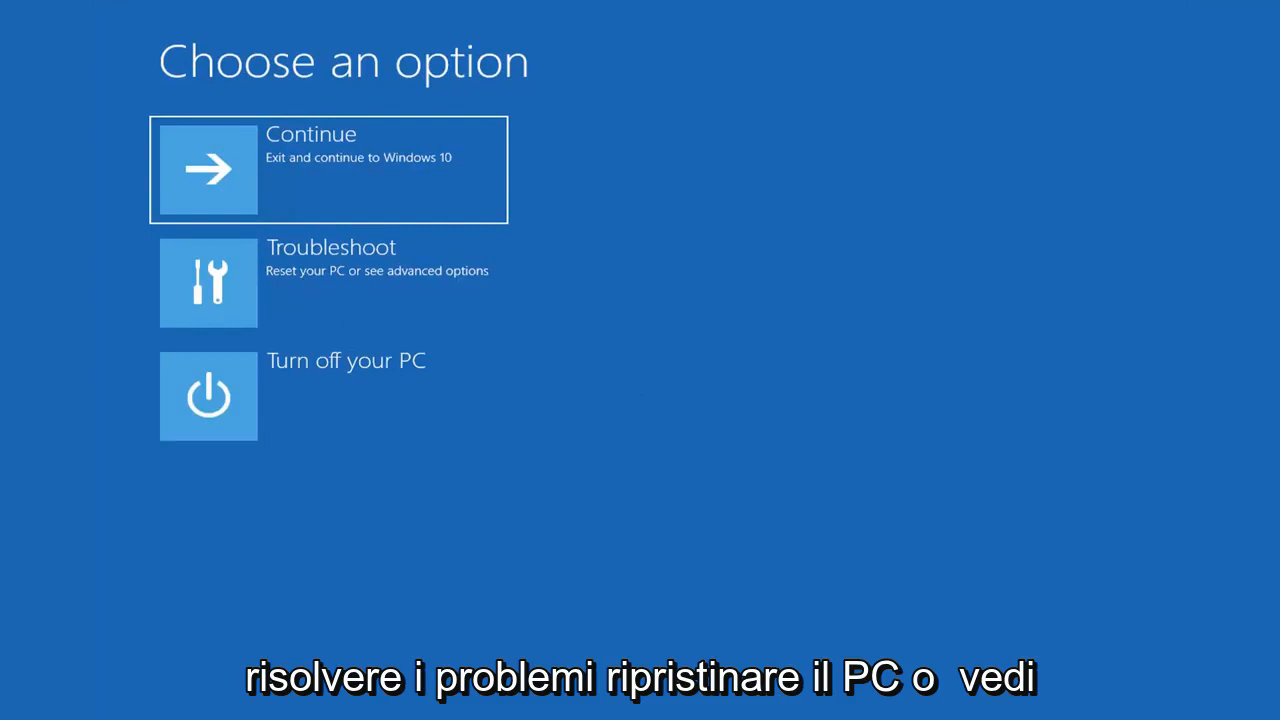
# - Go through Troubleshoot and Advanced options to launch the recovery Command Prompt
pyautogui.click(328, 282)
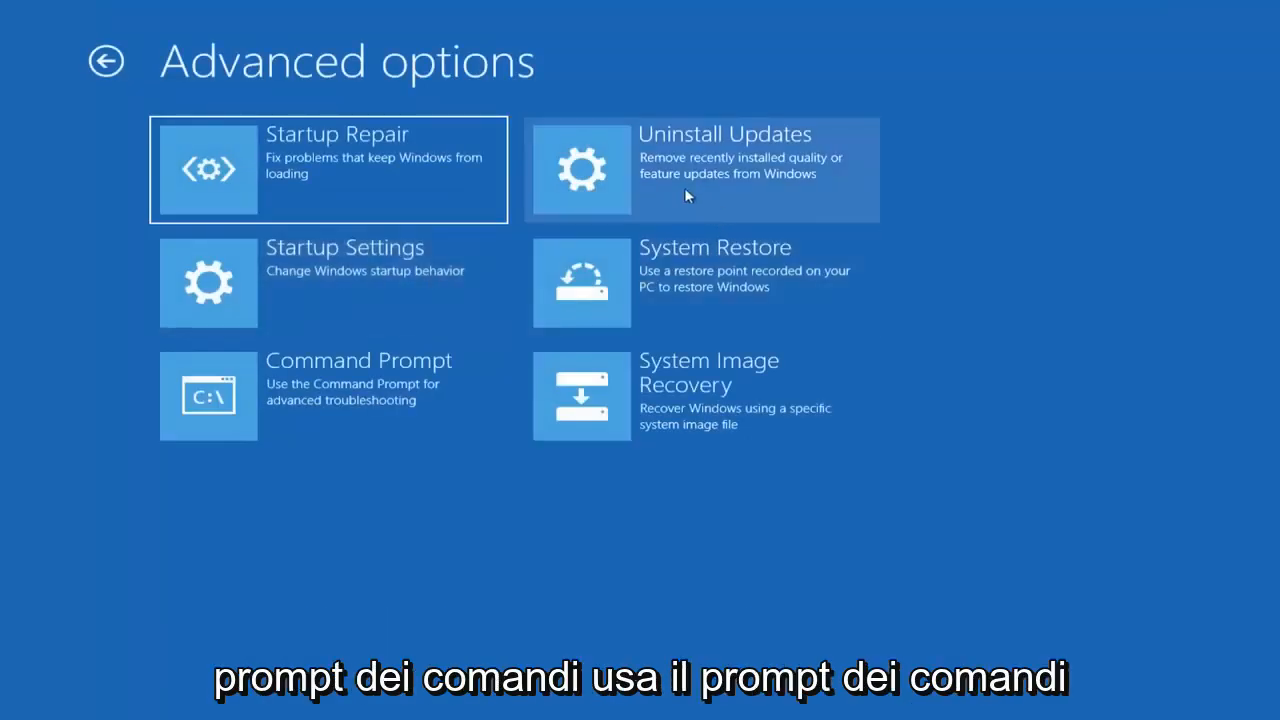
pyautogui.moveTo(375, 405)
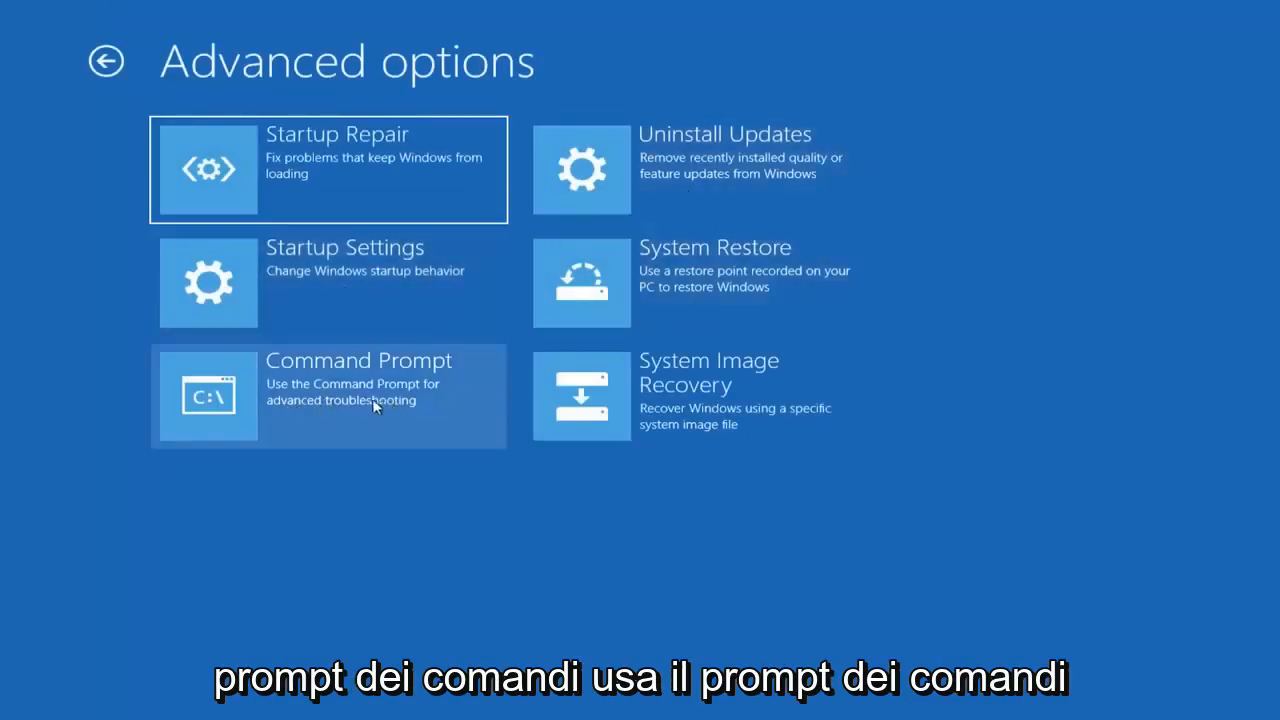
pyautogui.click(328, 395)
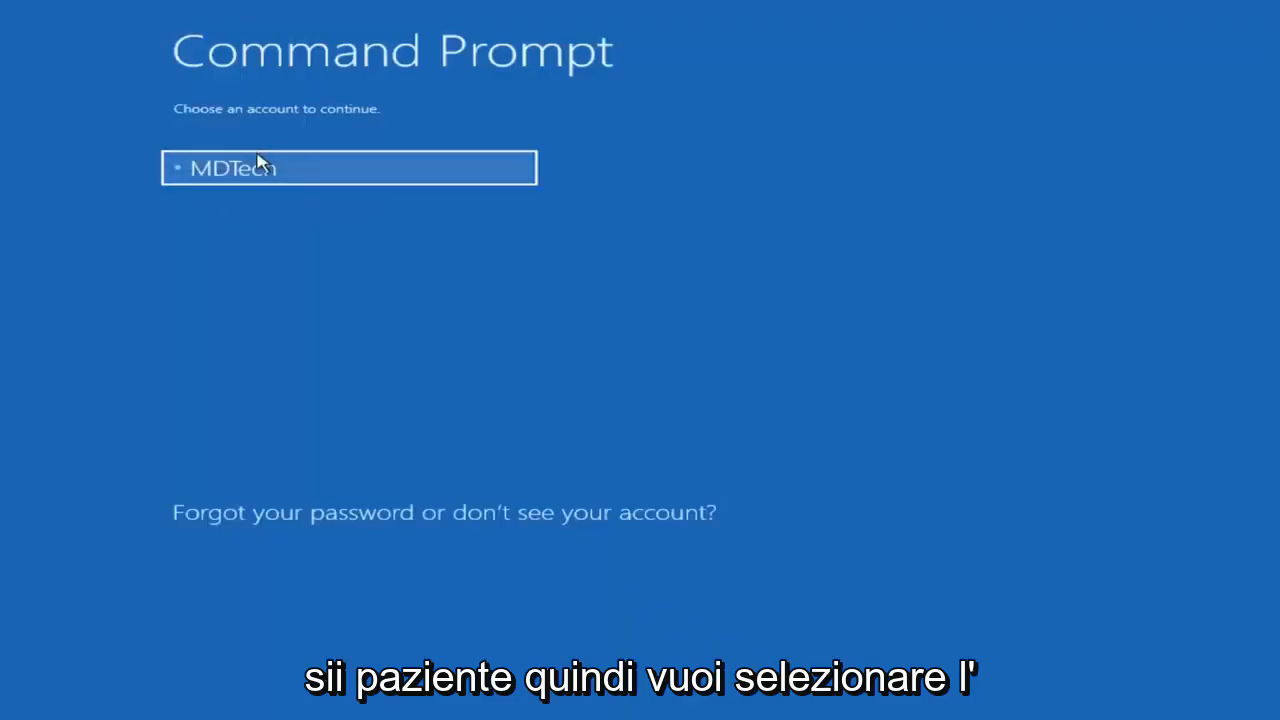
# - Continue as the administrator account with a blank password
pyautogui.click(349, 167)
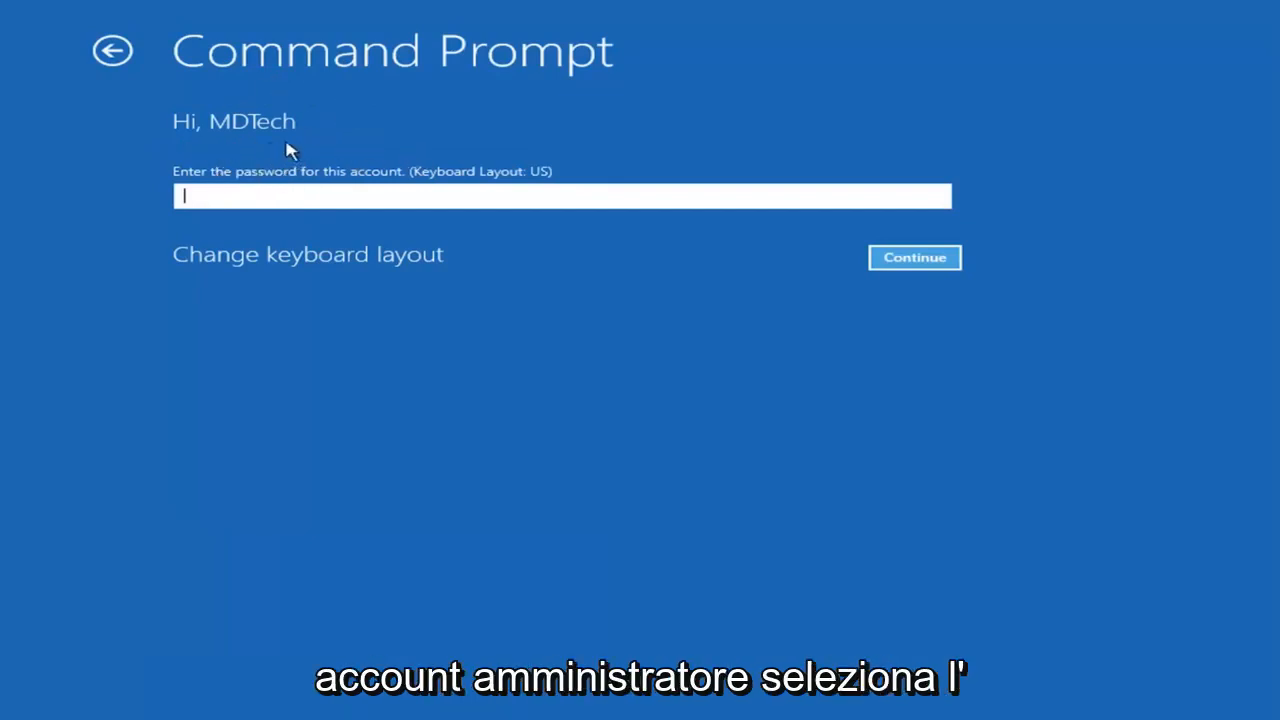
pyautogui.moveTo(463, 150)
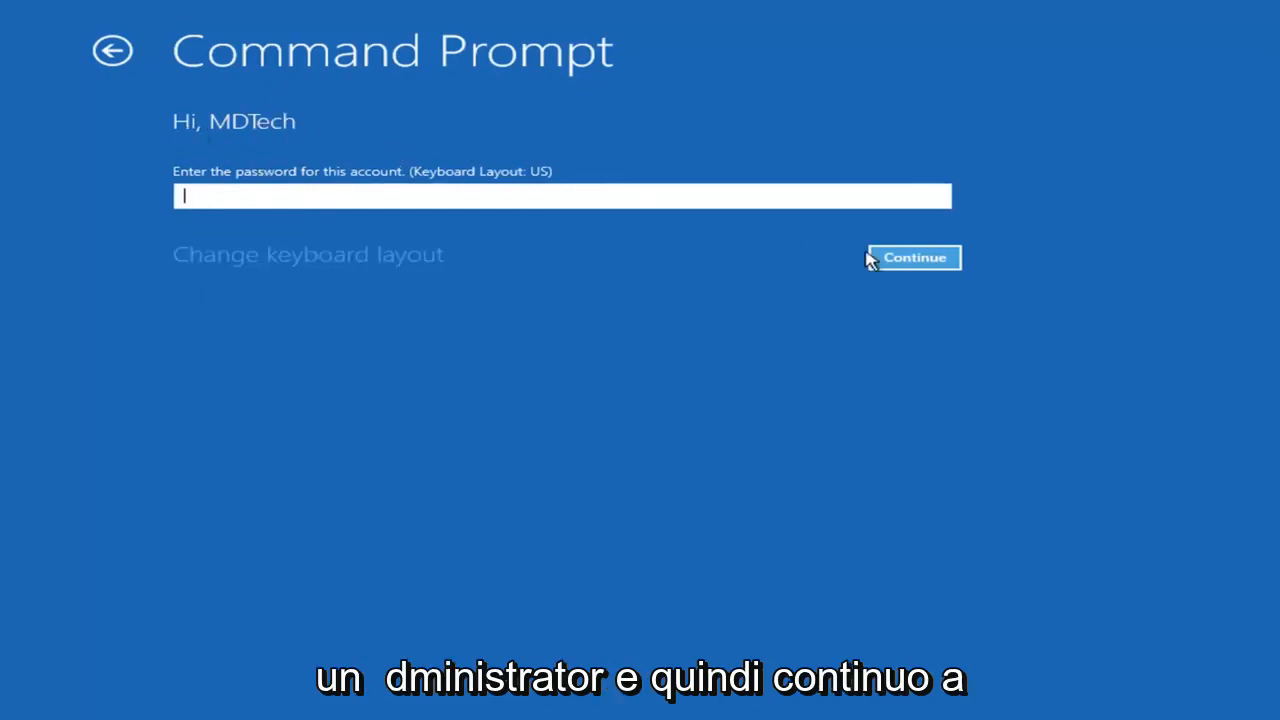
pyautogui.click(912, 257)
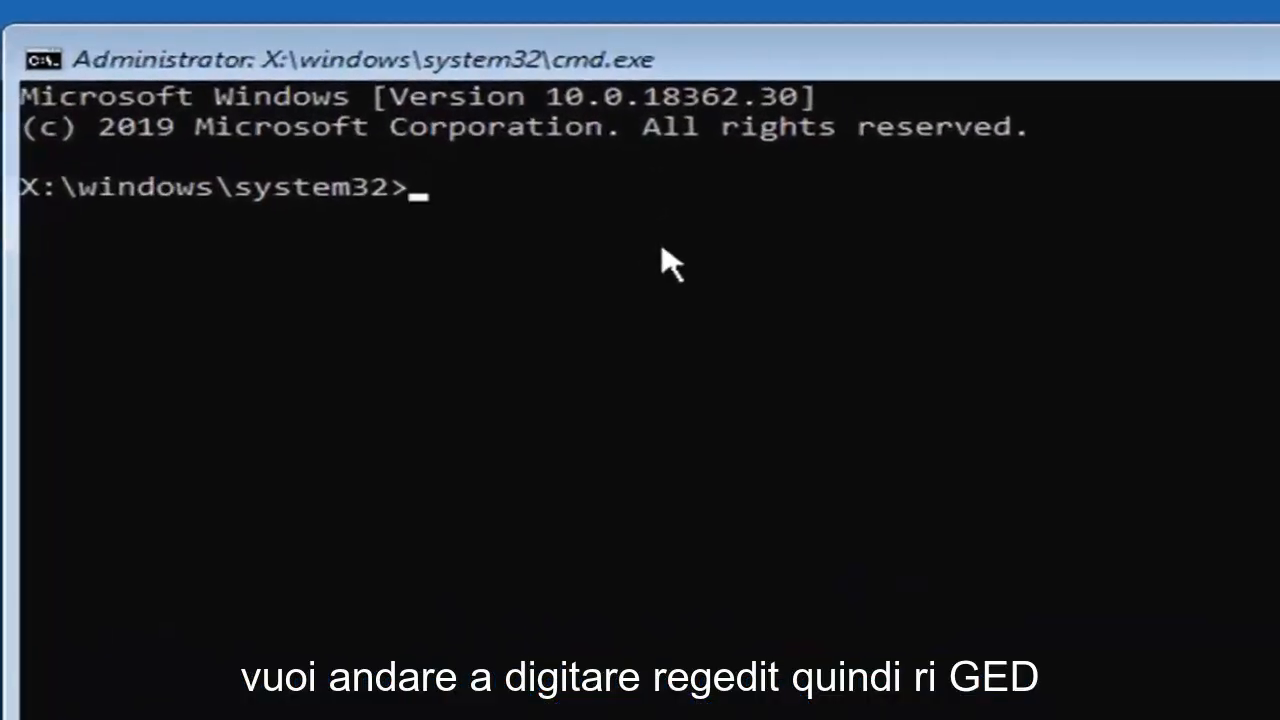
# - Run regedit at the recovery command prompt to launch Registry Editor
pyautogui.write('regedi')
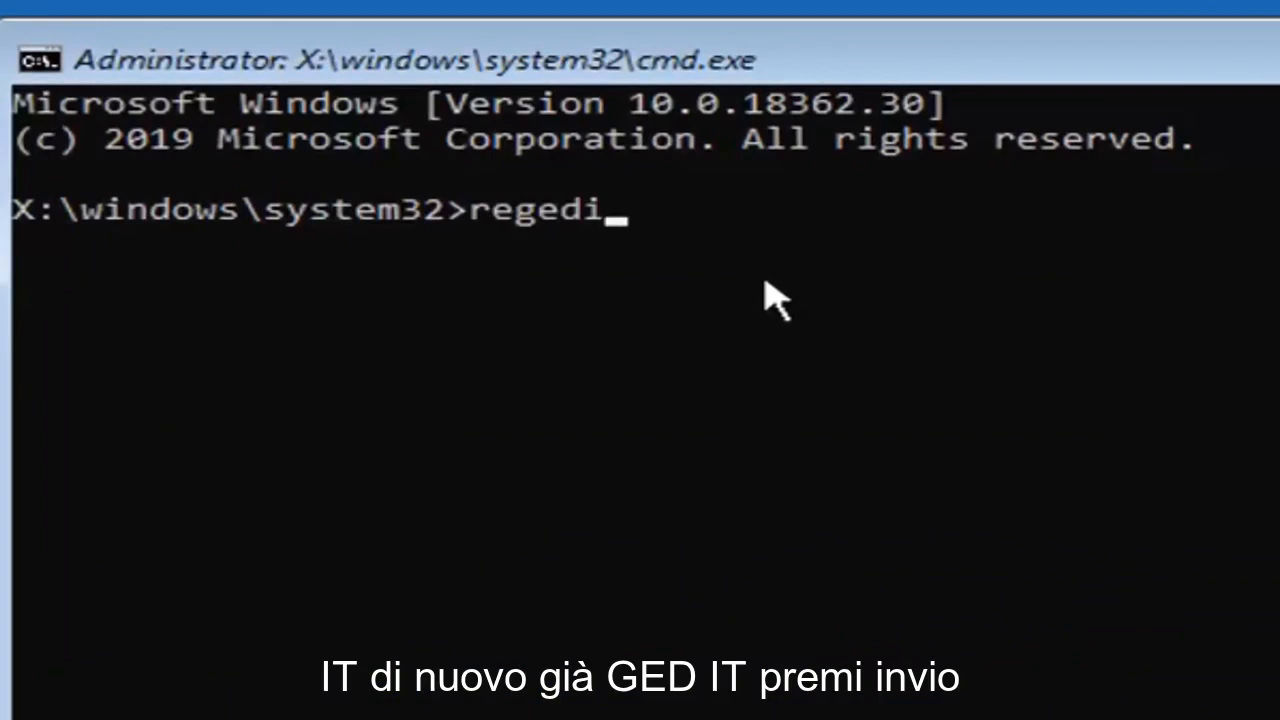
pyautogui.write('t')
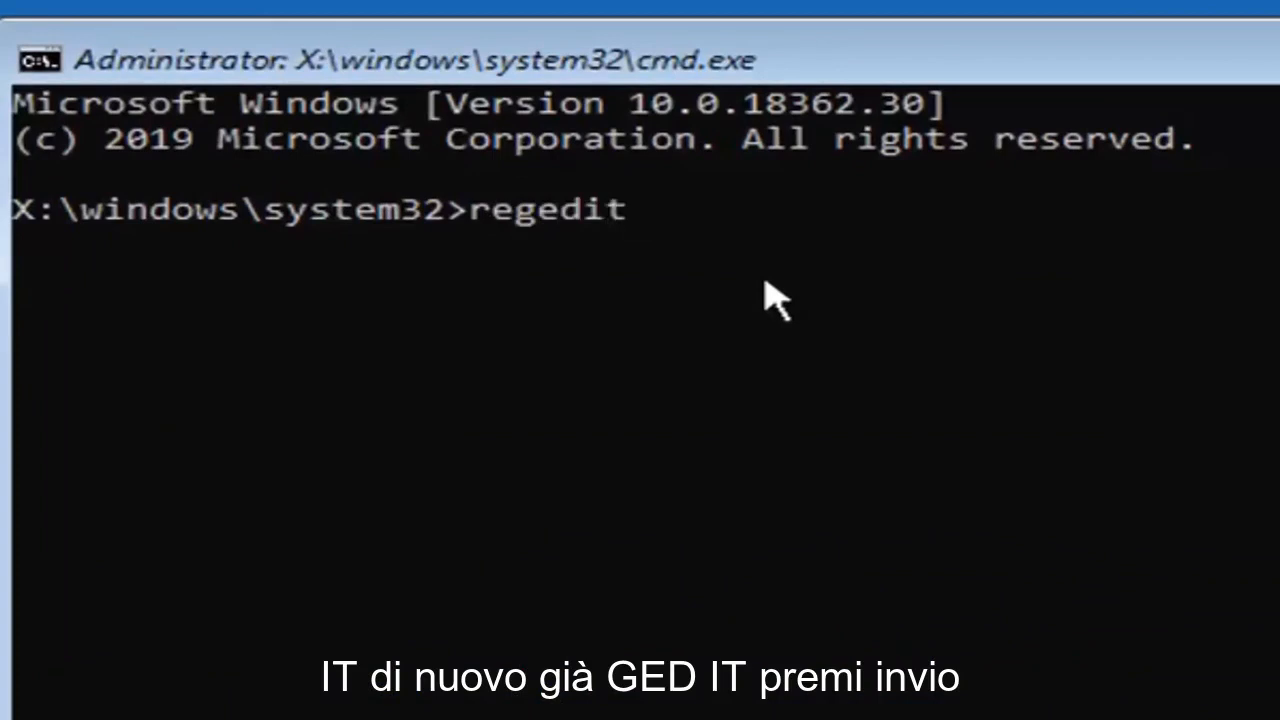
pyautogui.press('enter')
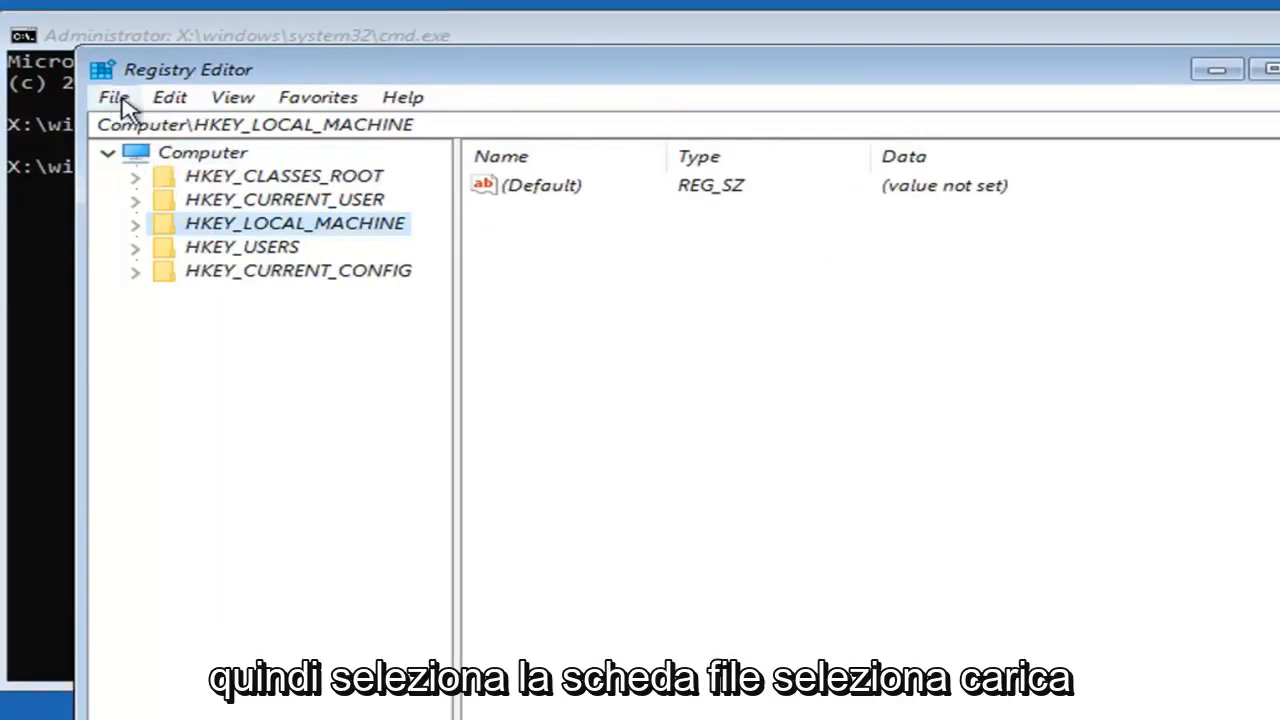
# - Use File > Load Hive to browse to D:\Windows\System32\config and open the SAM file
pyautogui.click(113, 97)
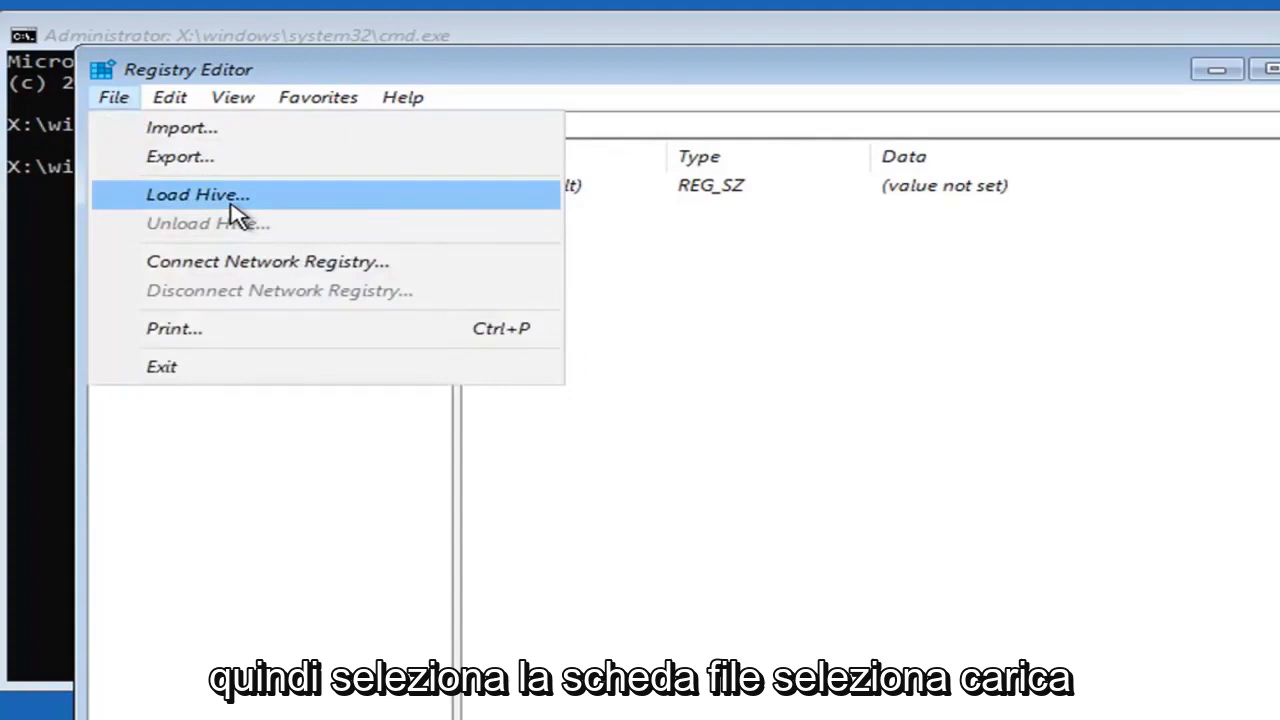
pyautogui.click(197, 194)
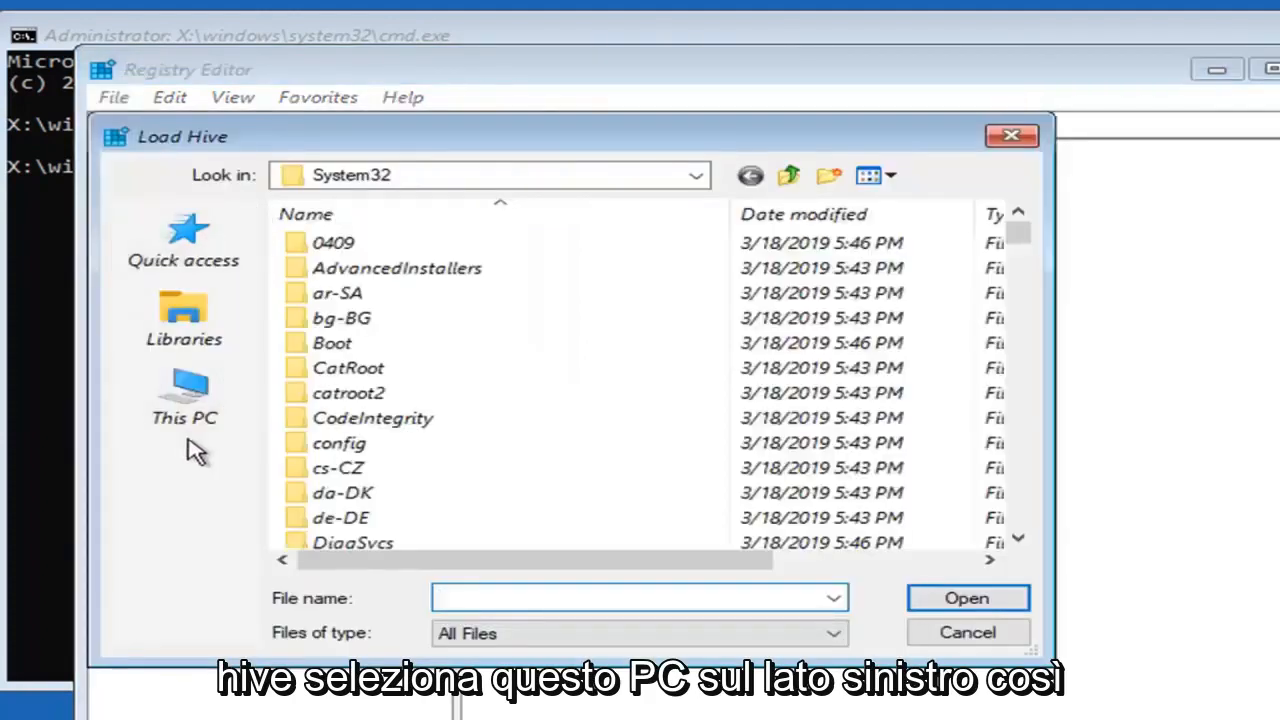
pyautogui.click(184, 397)
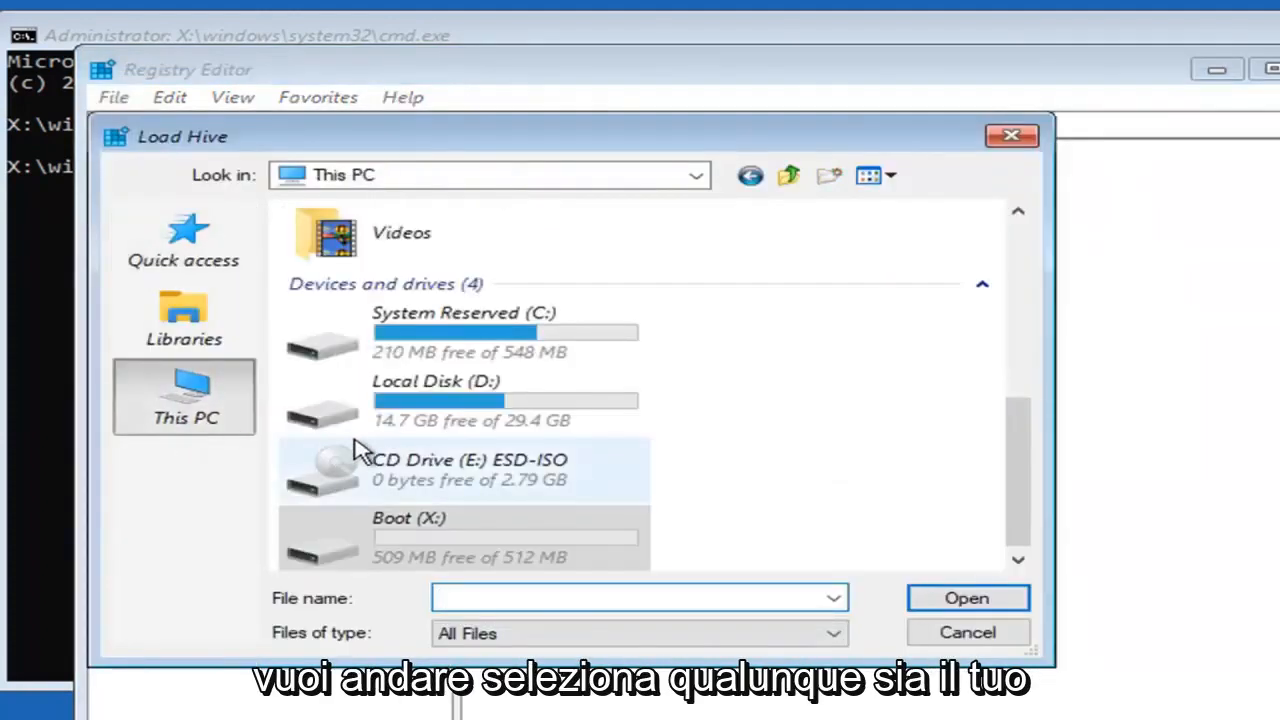
pyautogui.click(450, 400)
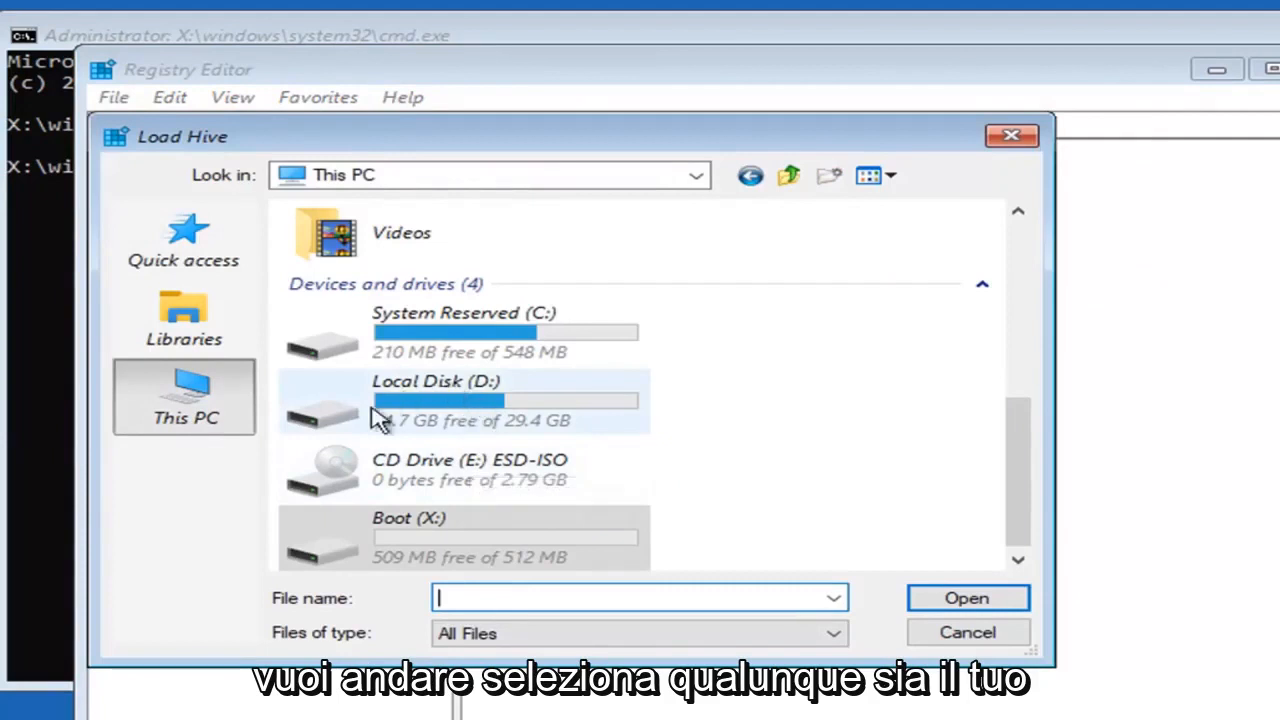
pyautogui.doubleClick(436, 400)
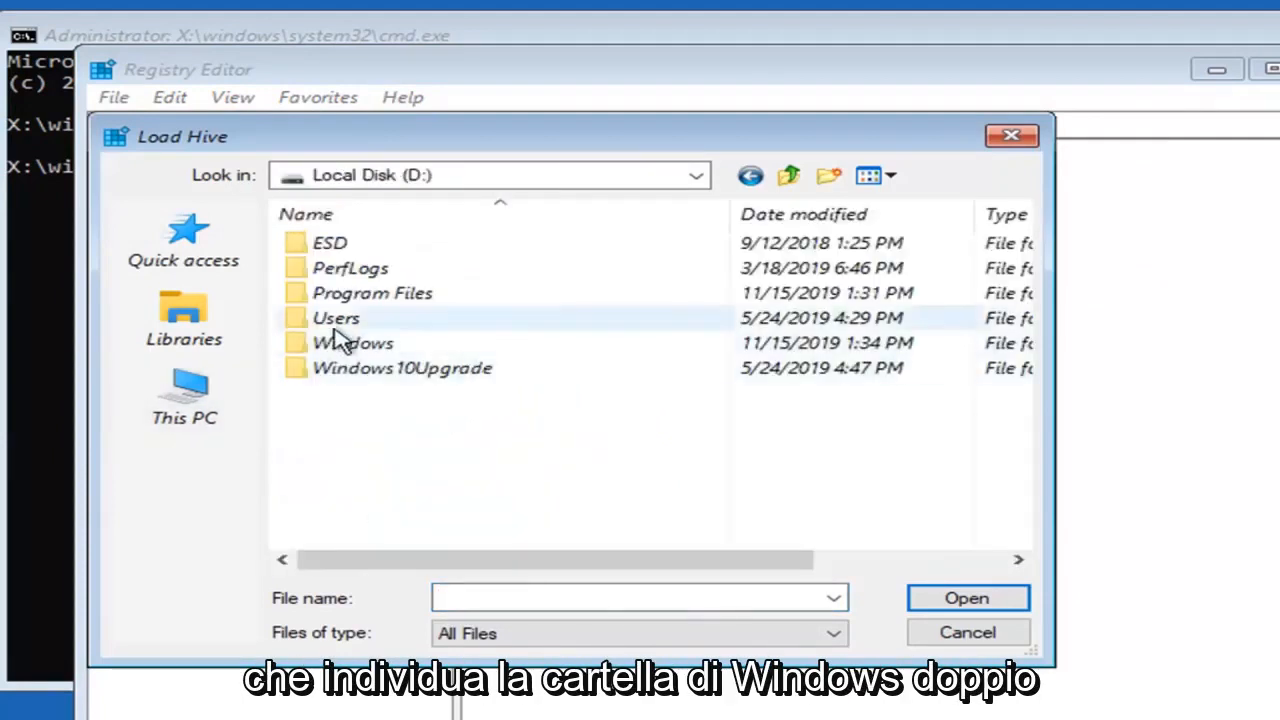
pyautogui.doubleClick(352, 342)
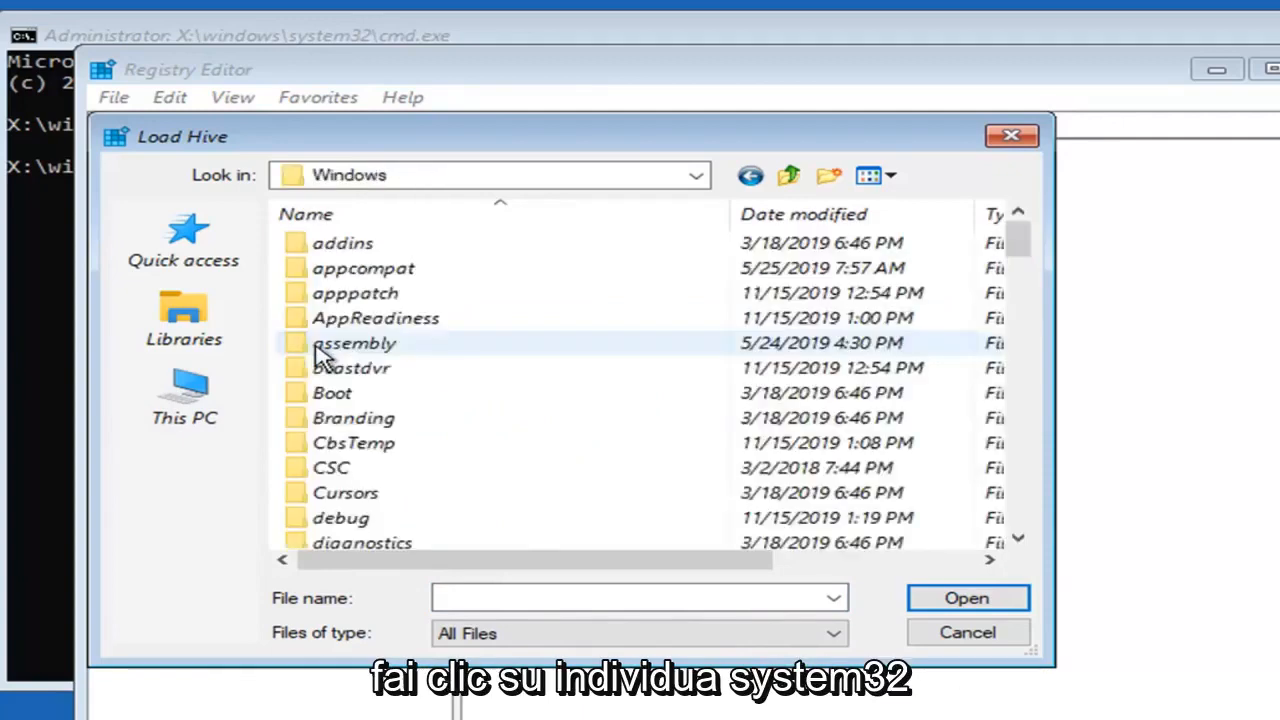
pyautogui.scroll(-3)
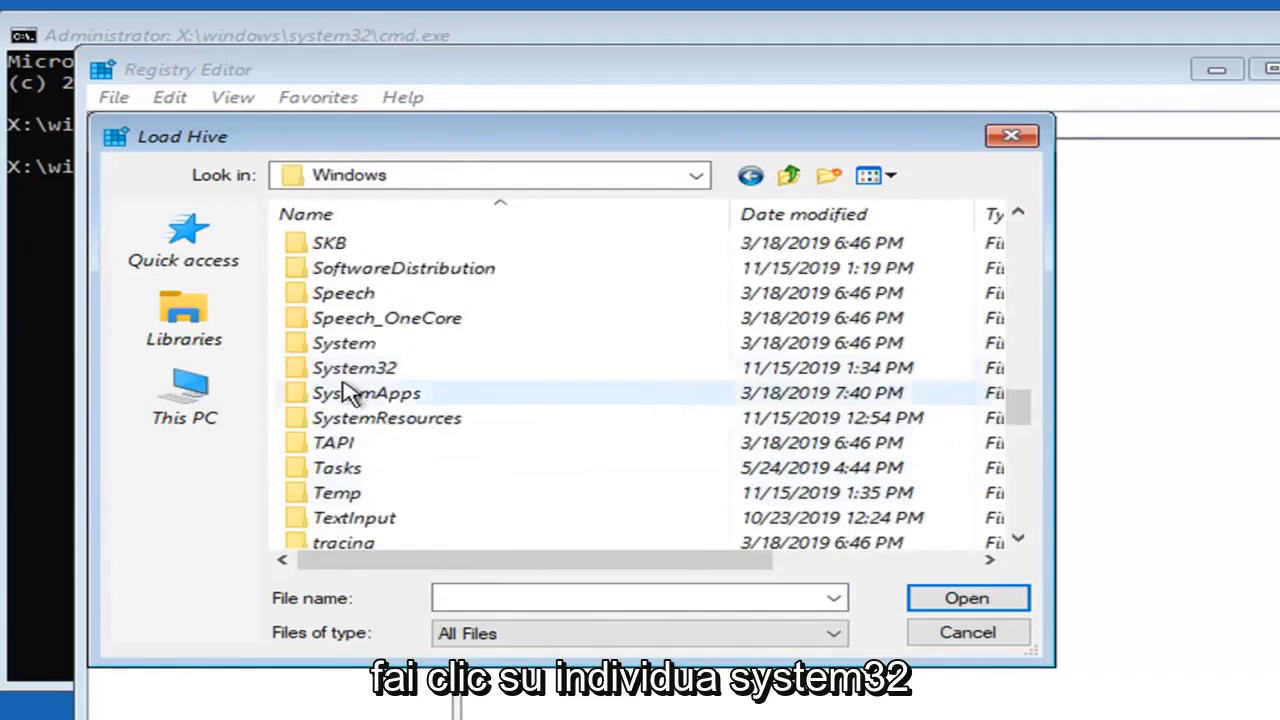
pyautogui.doubleClick(354, 367)
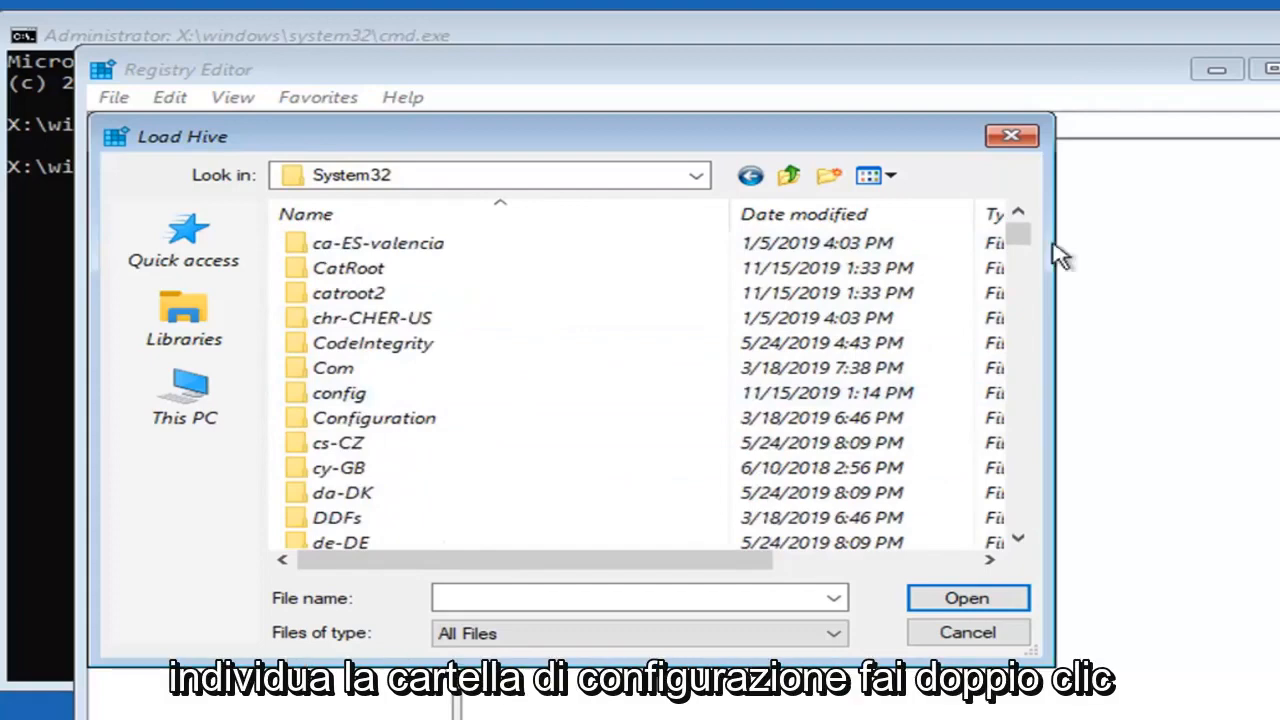
pyautogui.click(339, 392)
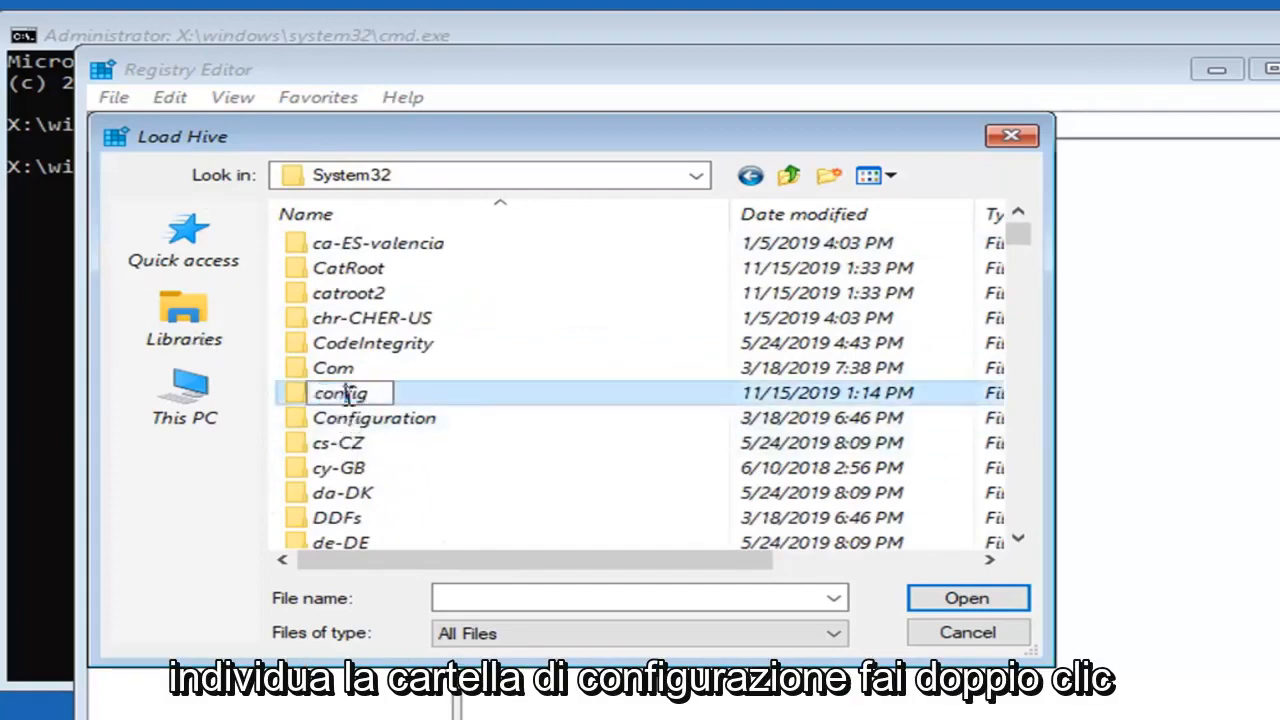
pyautogui.doubleClick(340, 392)
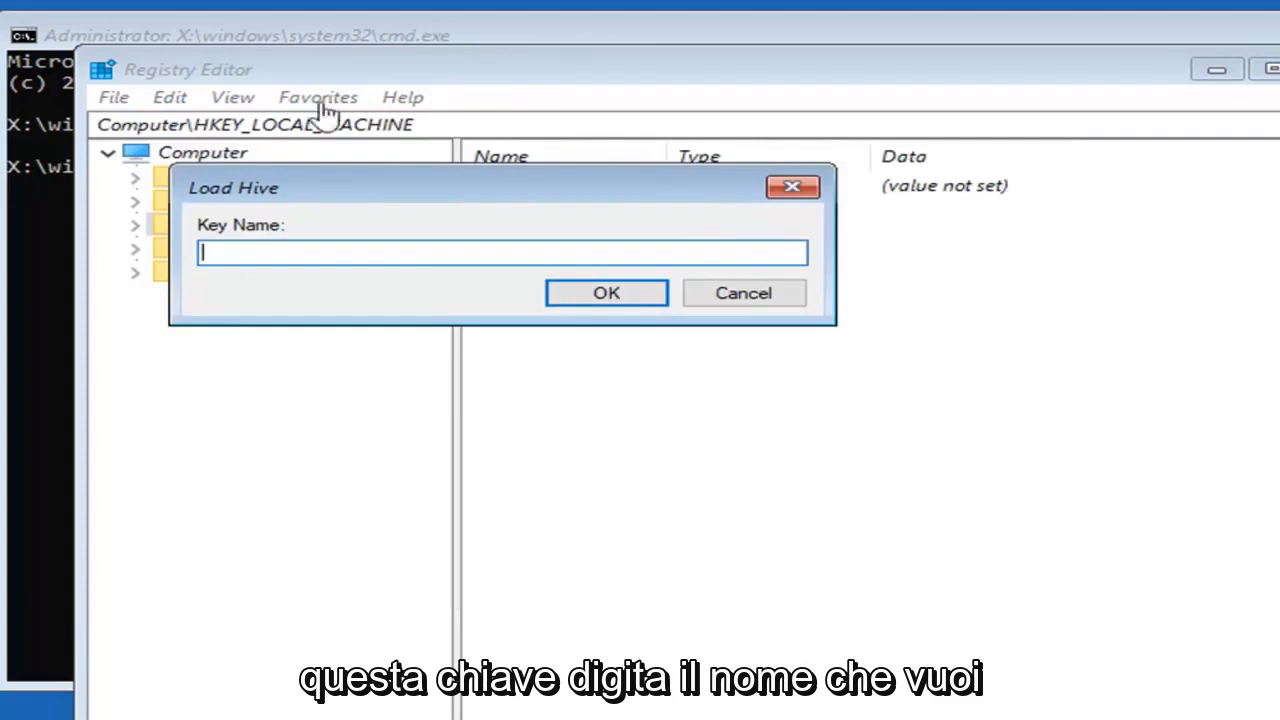
# - Enter 'testkey' as the key name and confirm loading the hive
pyautogui.write('testkey')
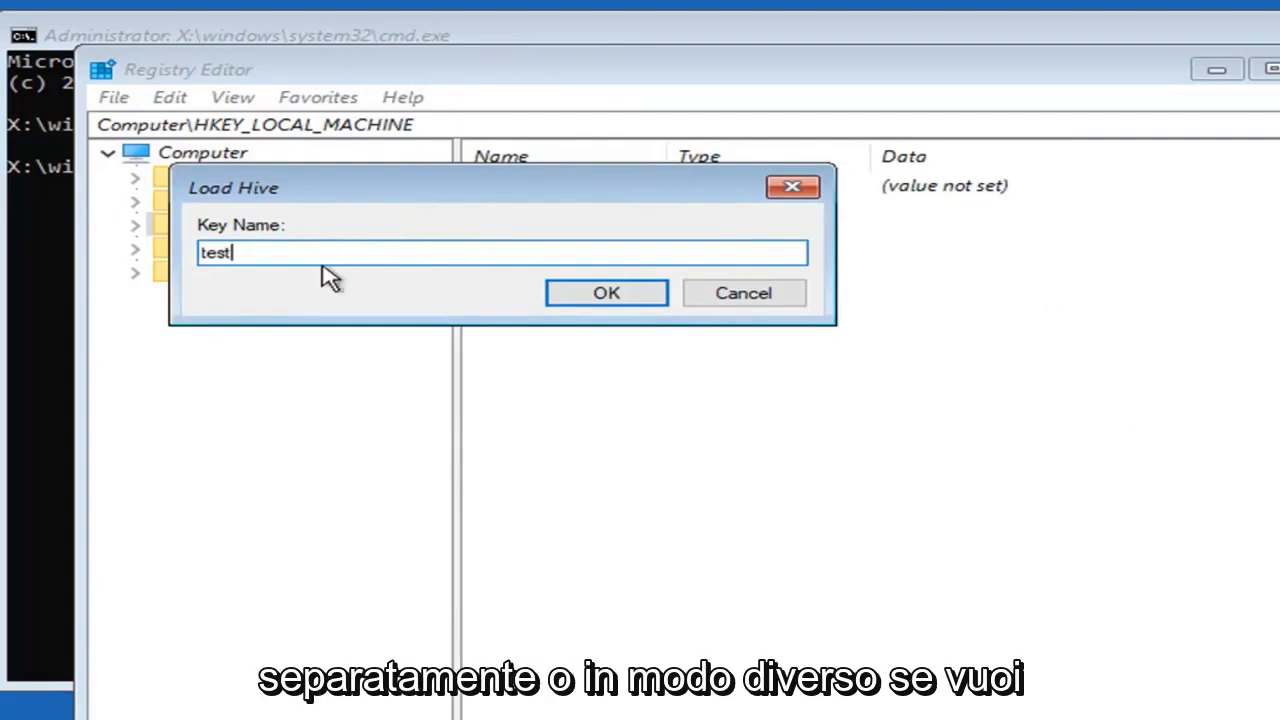
pyautogui.click(605, 292)
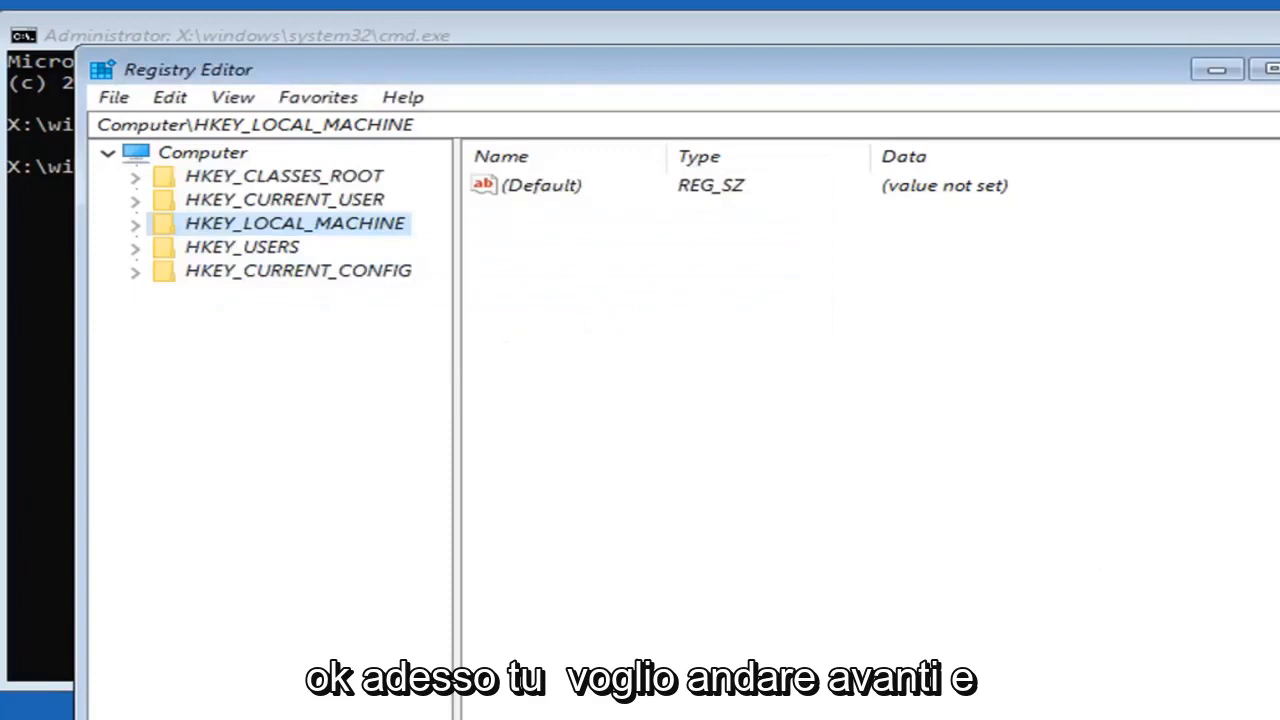
pyautogui.moveTo(290, 235)
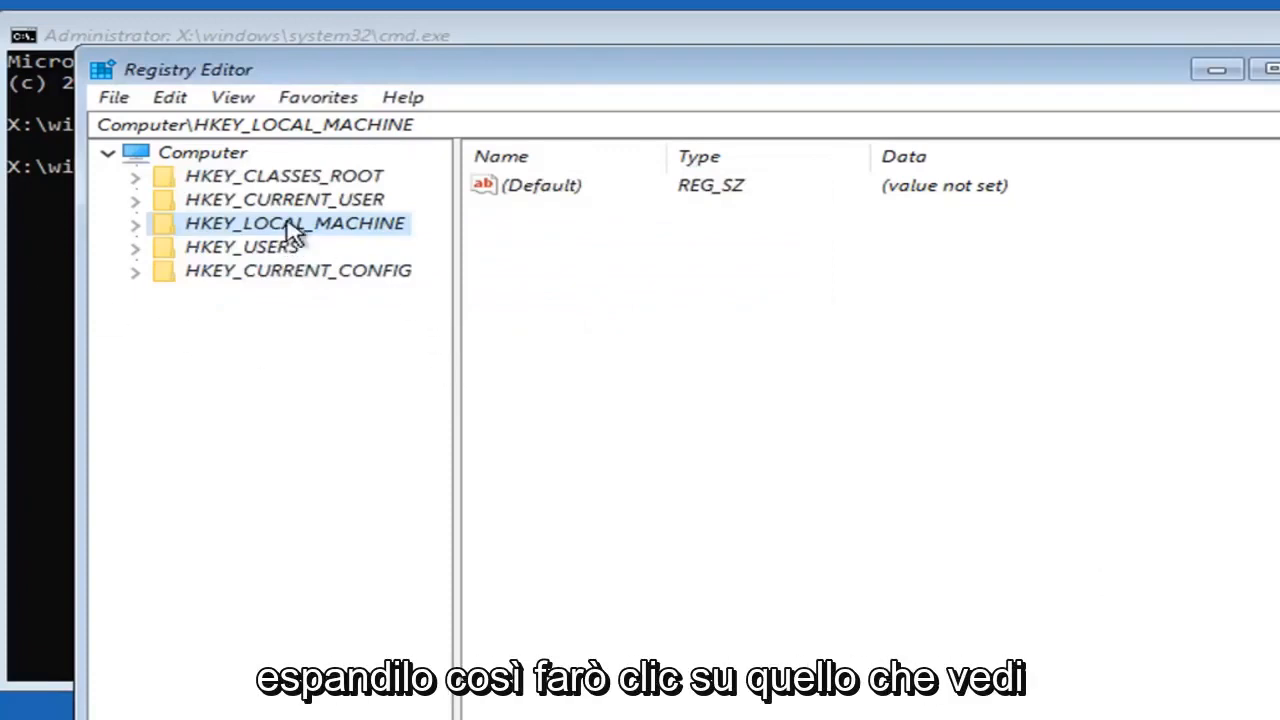
# - Expand HKEY_LOCAL_MACHINE > test > SAM > Domains > Account to reveal Users
pyautogui.click(135, 223)
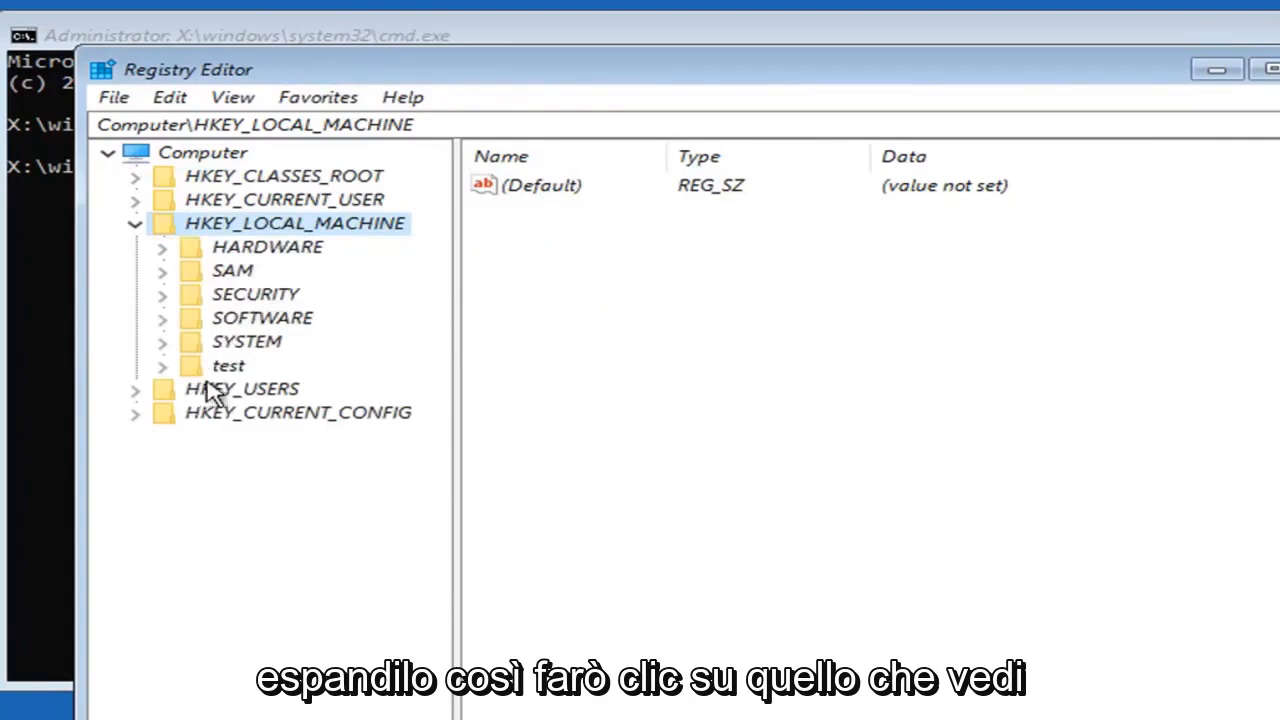
pyautogui.click(228, 366)
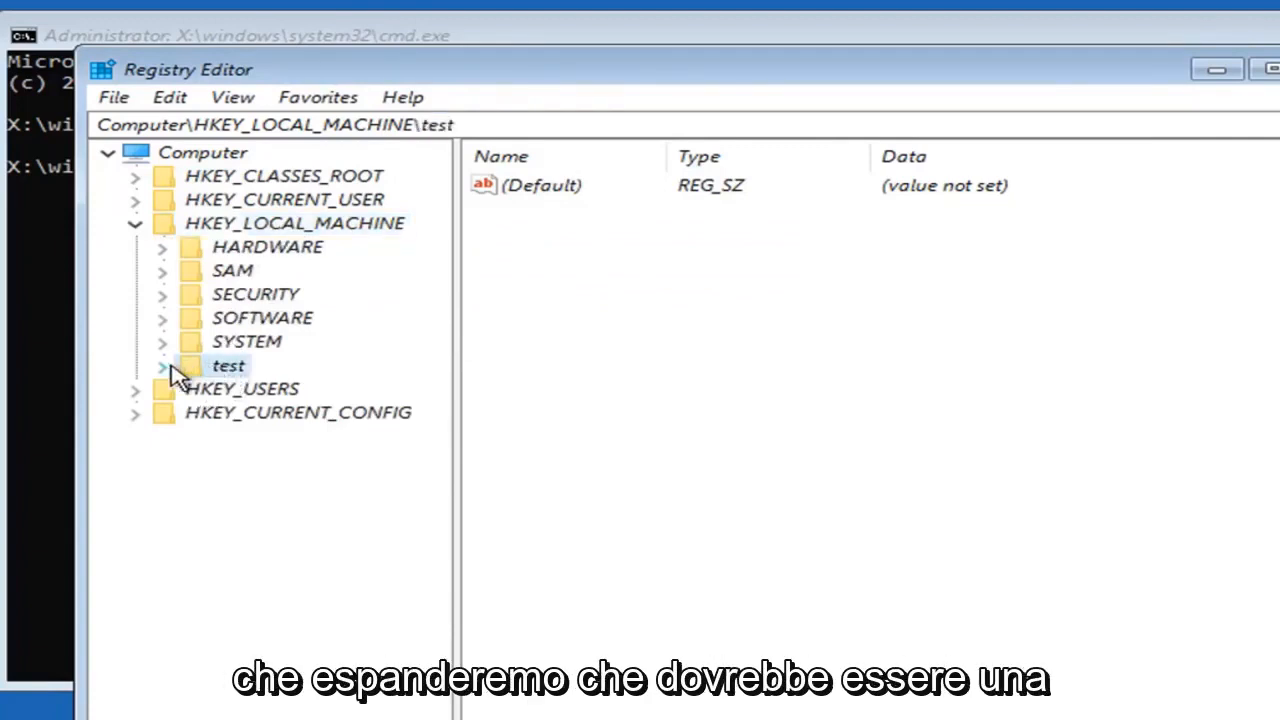
pyautogui.click(162, 366)
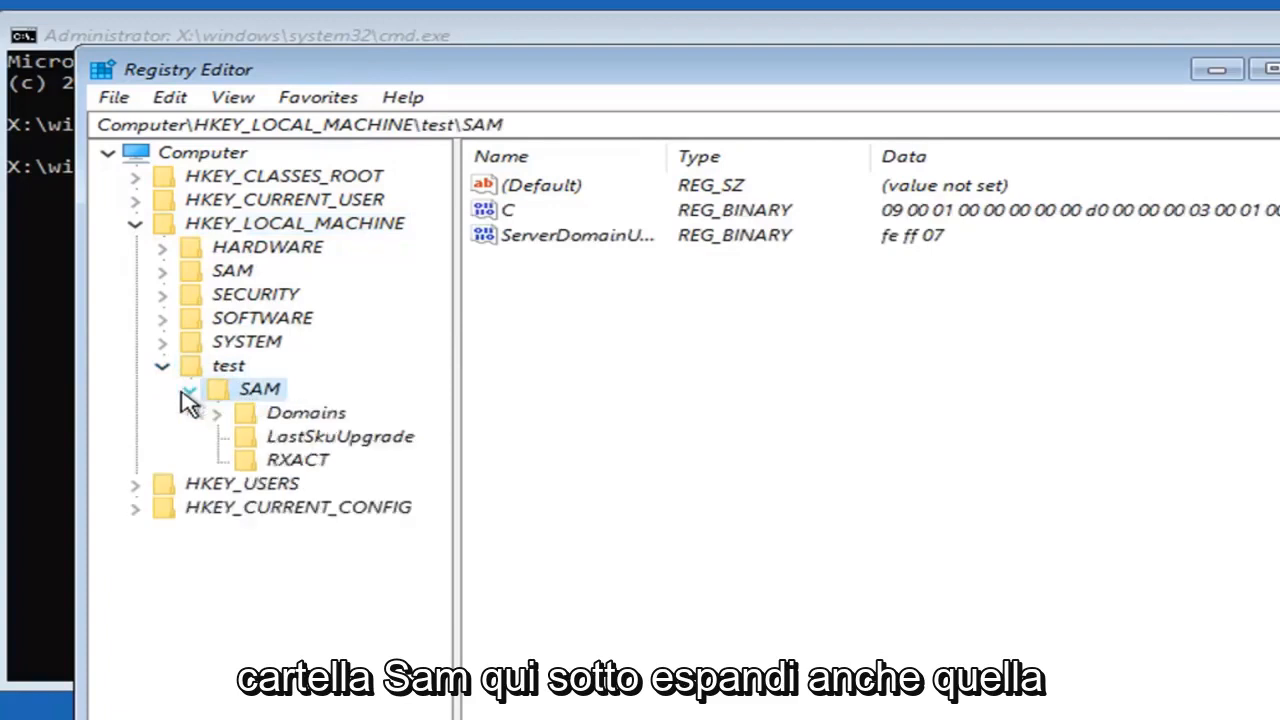
pyautogui.click(189, 388)
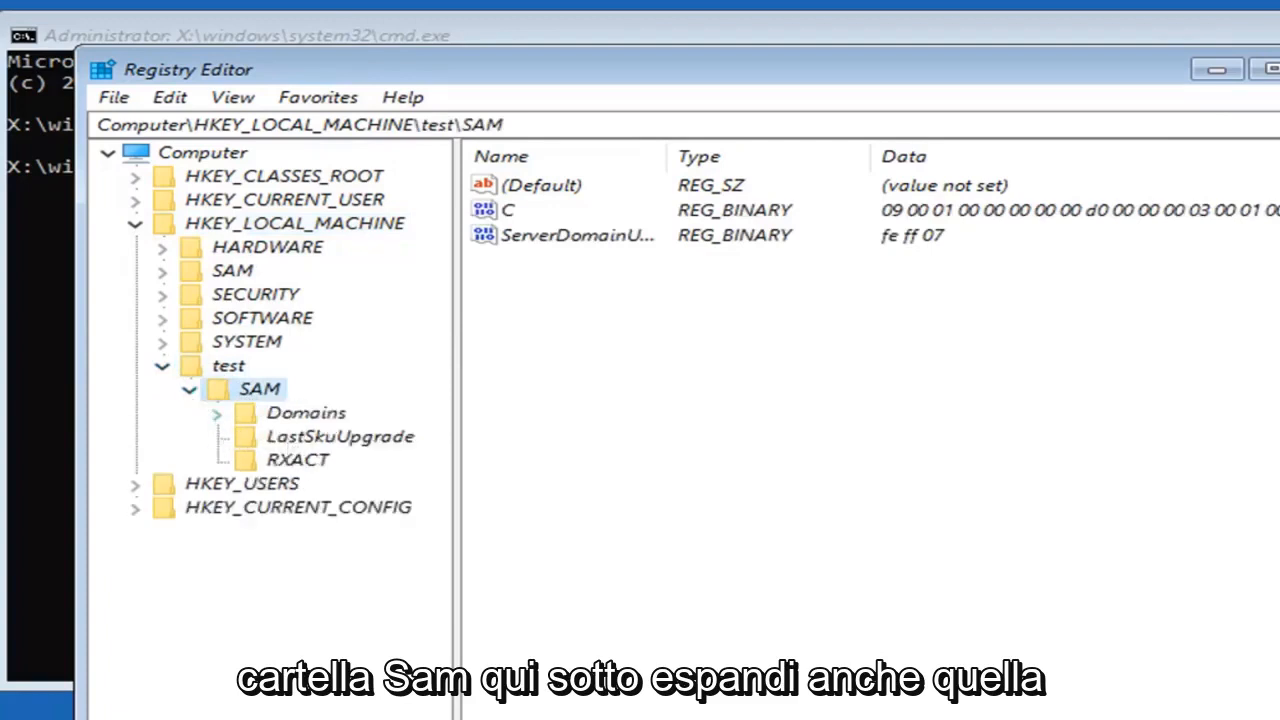
pyautogui.click(306, 412)
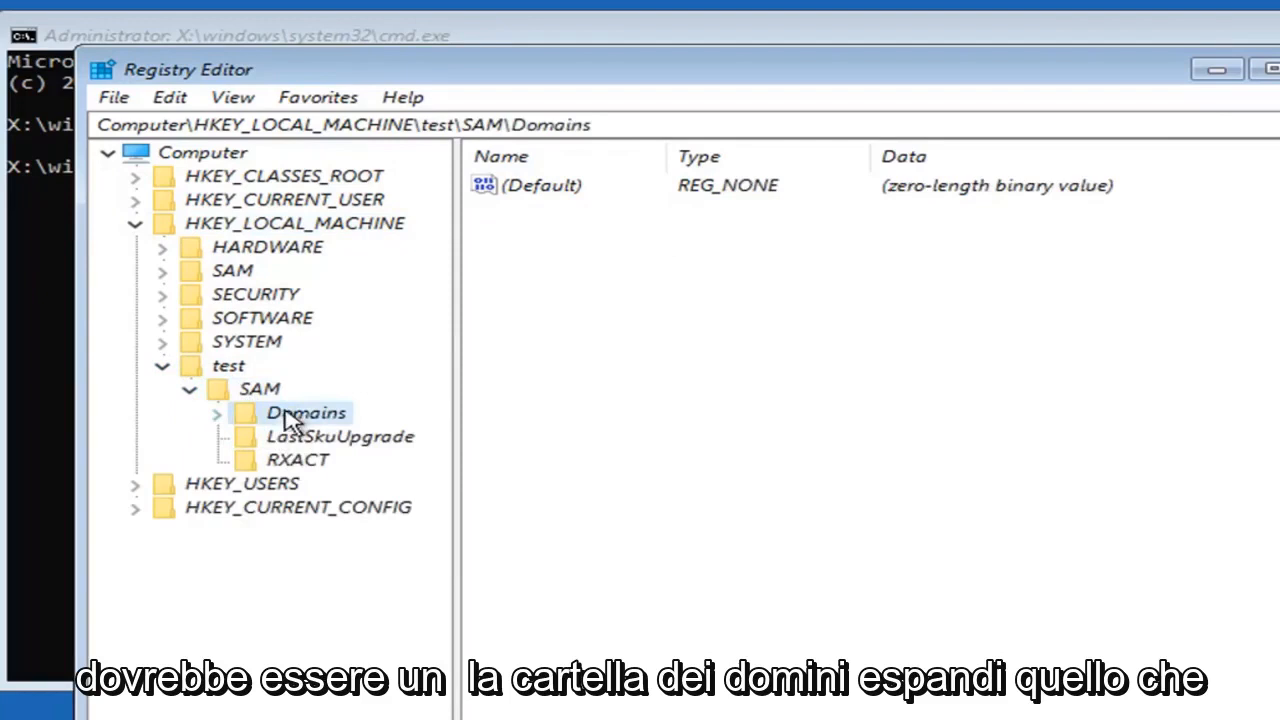
pyautogui.click(216, 413)
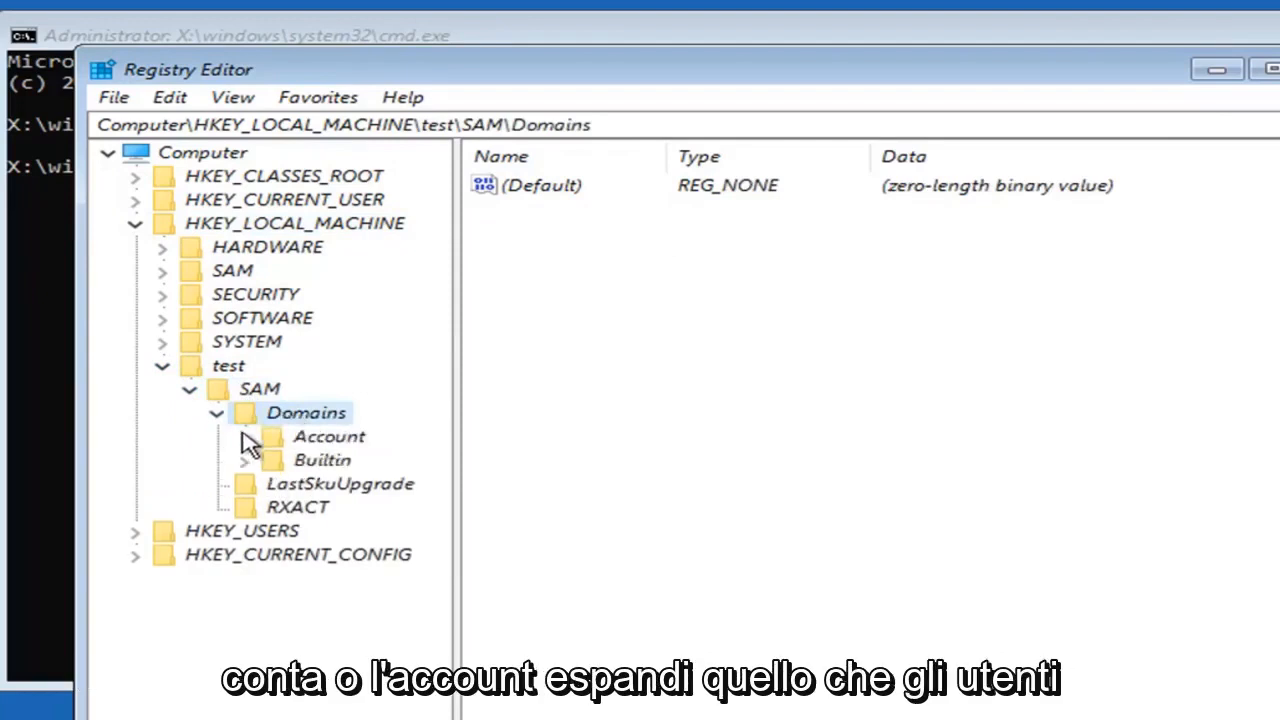
pyautogui.click(329, 436)
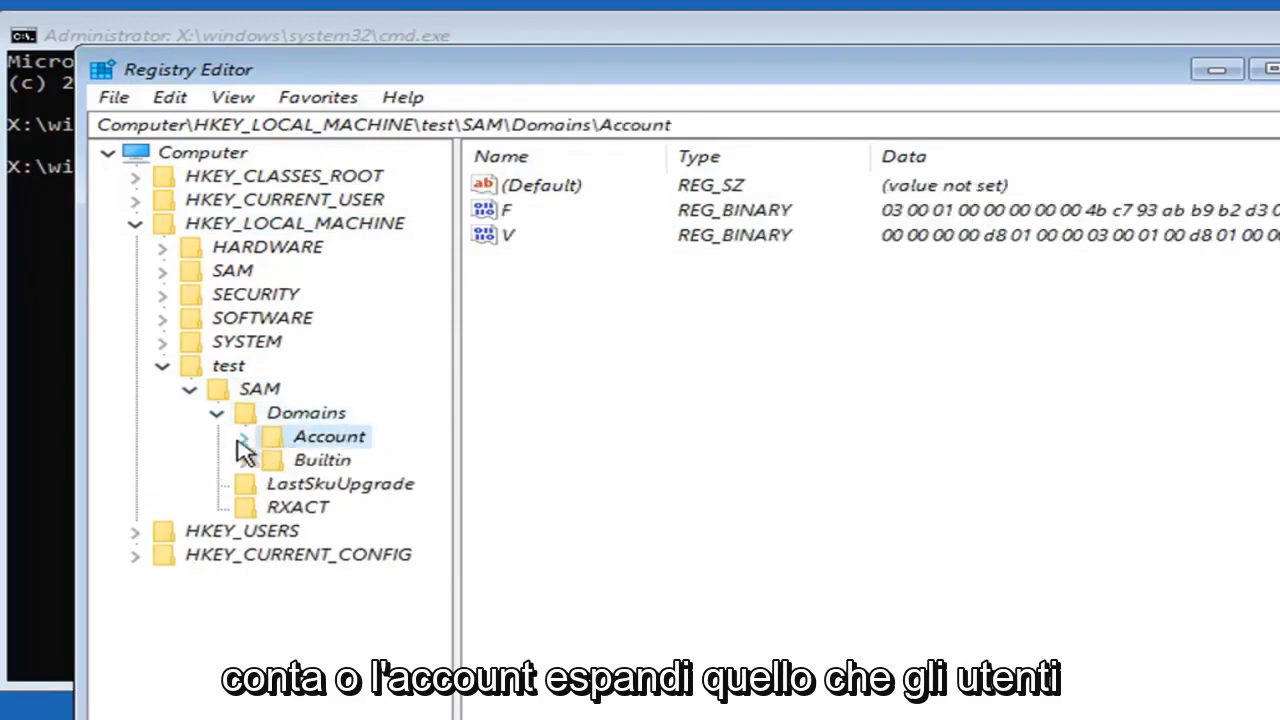
pyautogui.click(216, 436)
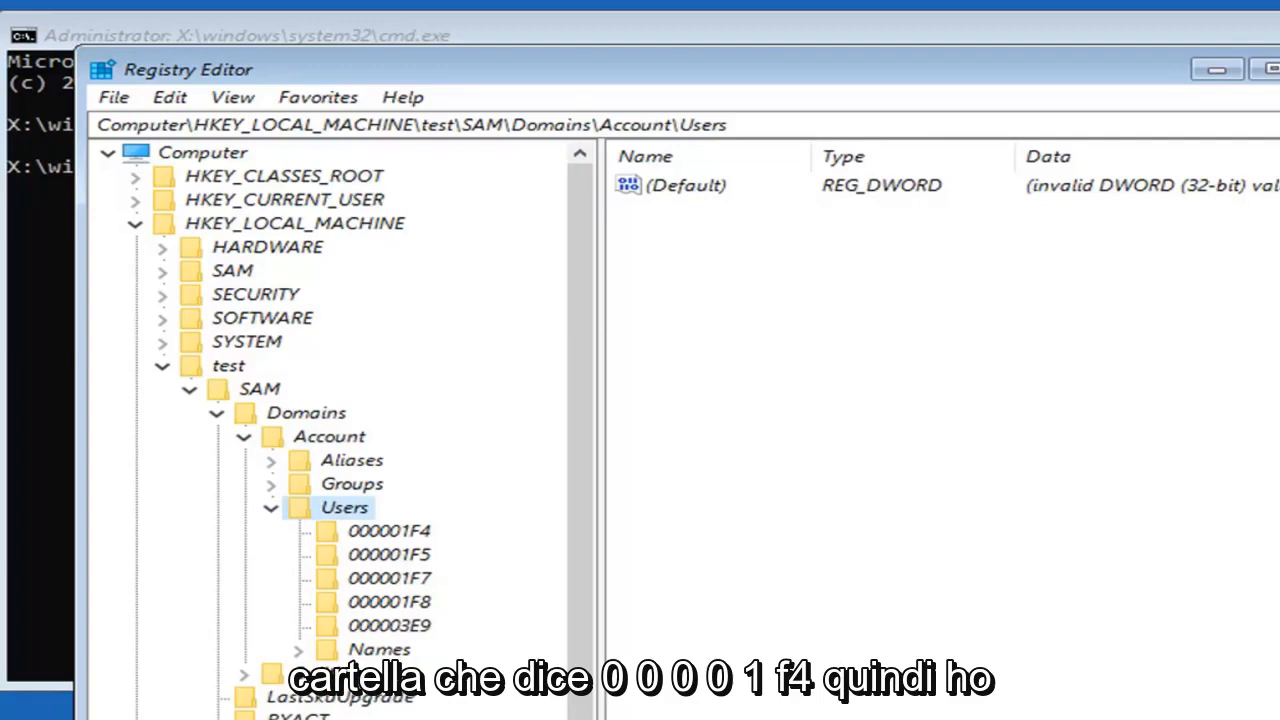
# - Select user key 000001F4 to list its F and V binary values
pyautogui.click(388, 530)
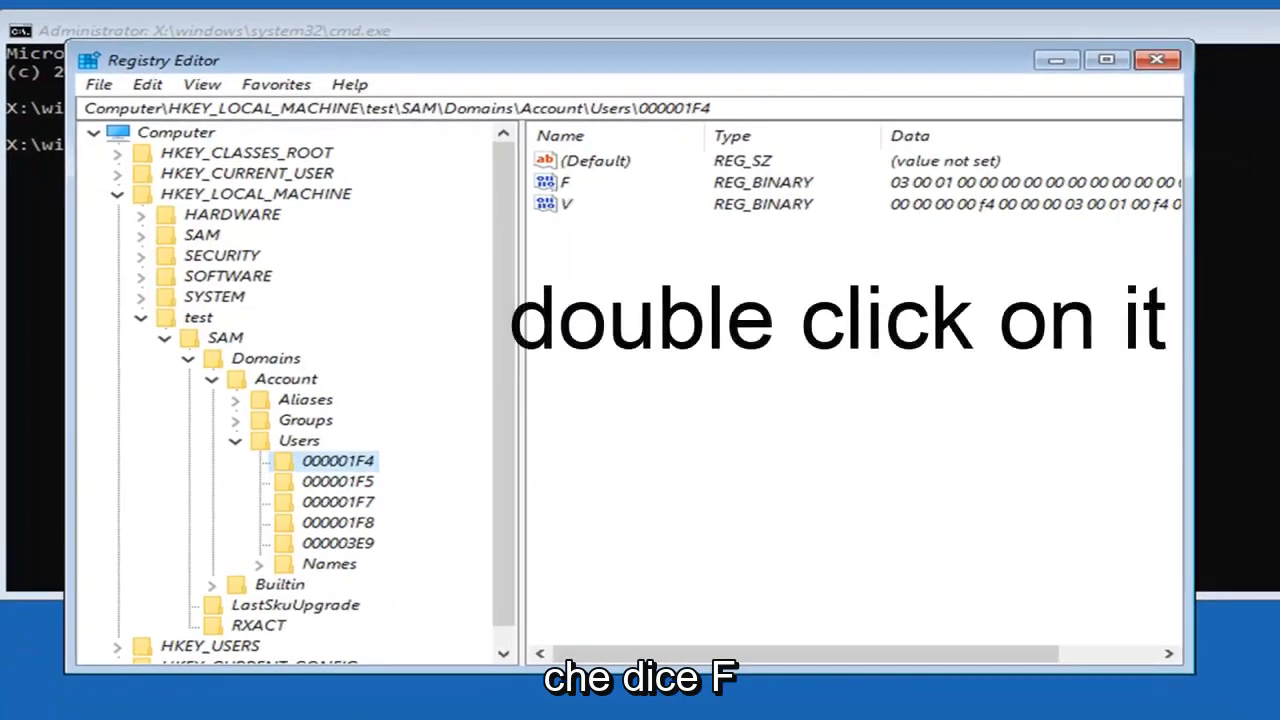
# - Edit 000001F4's F value, replacing 11 at offset 00000038 with 10
pyautogui.doubleClick(566, 181)
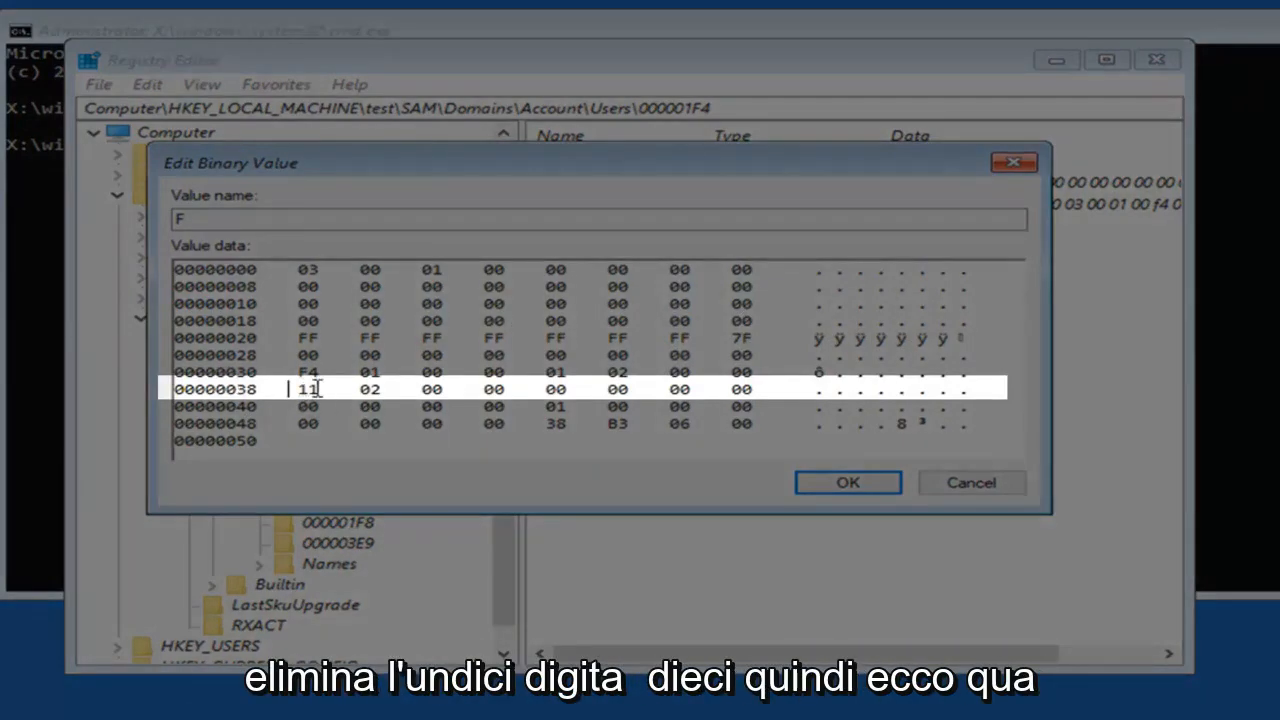
pyautogui.write('10')
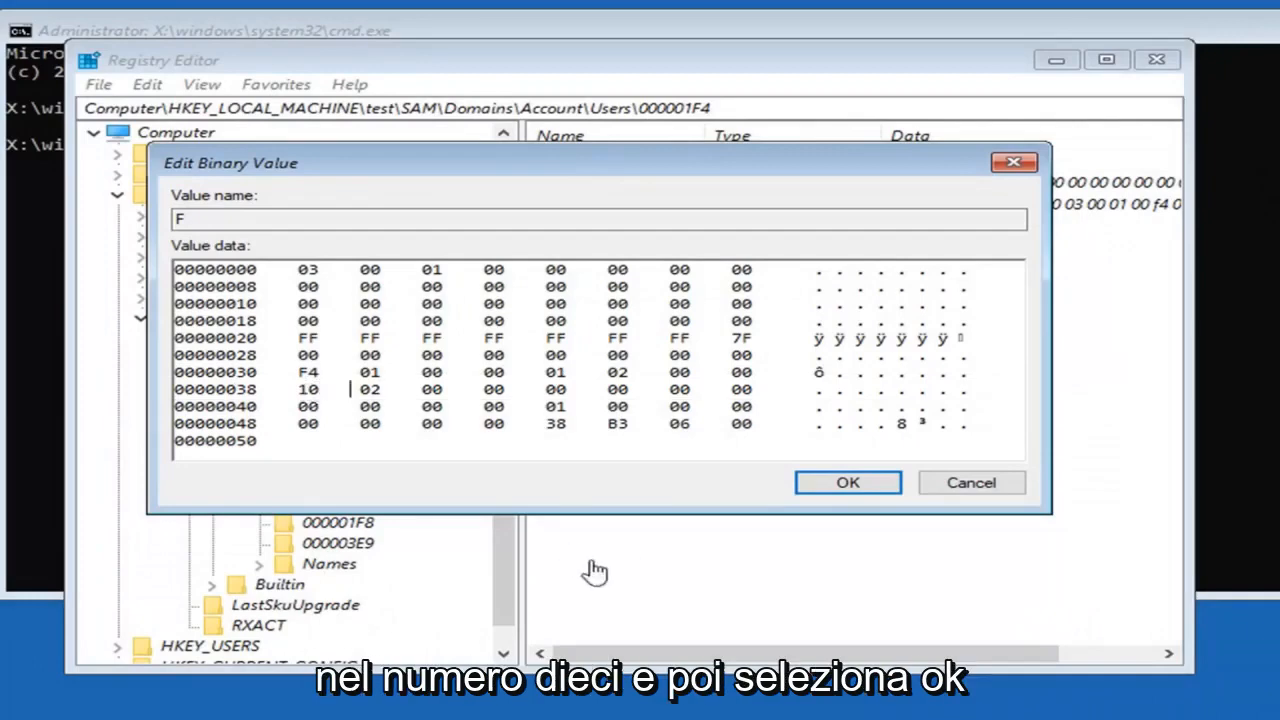
pyautogui.click(847, 482)
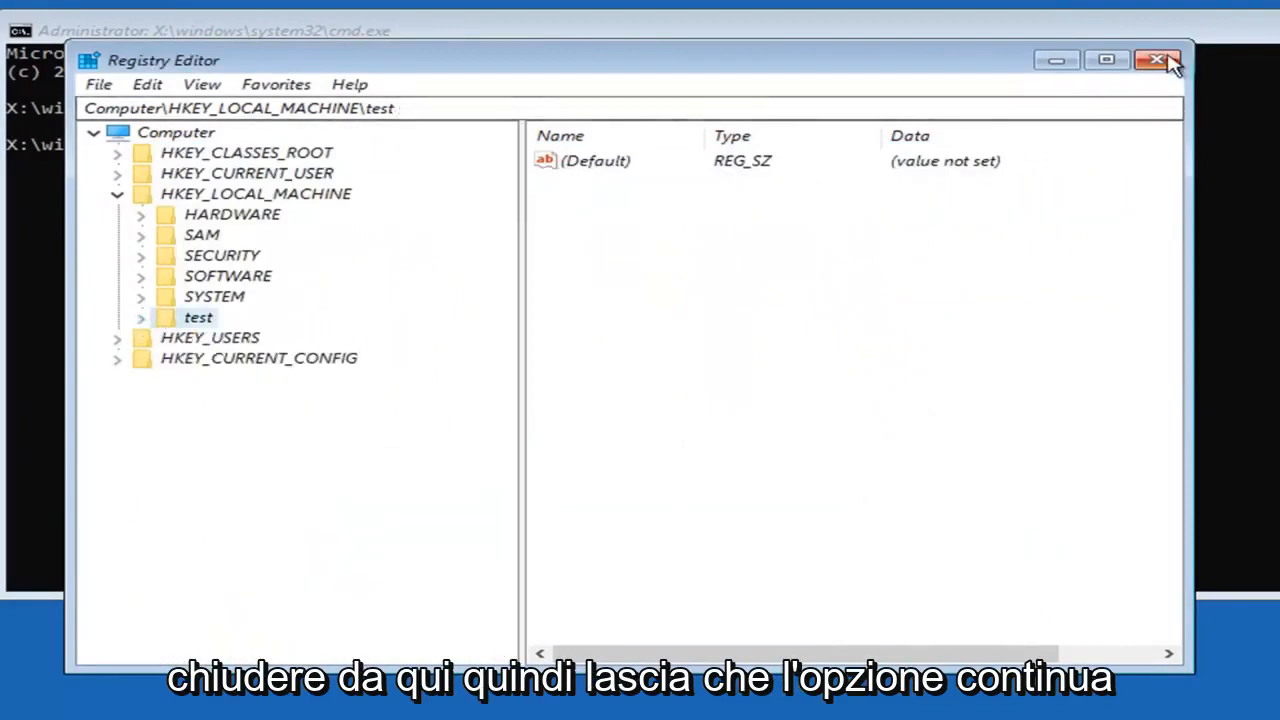
# - Close Registry Editor and continue from recovery into Windows 10
pyautogui.click(1157, 60)
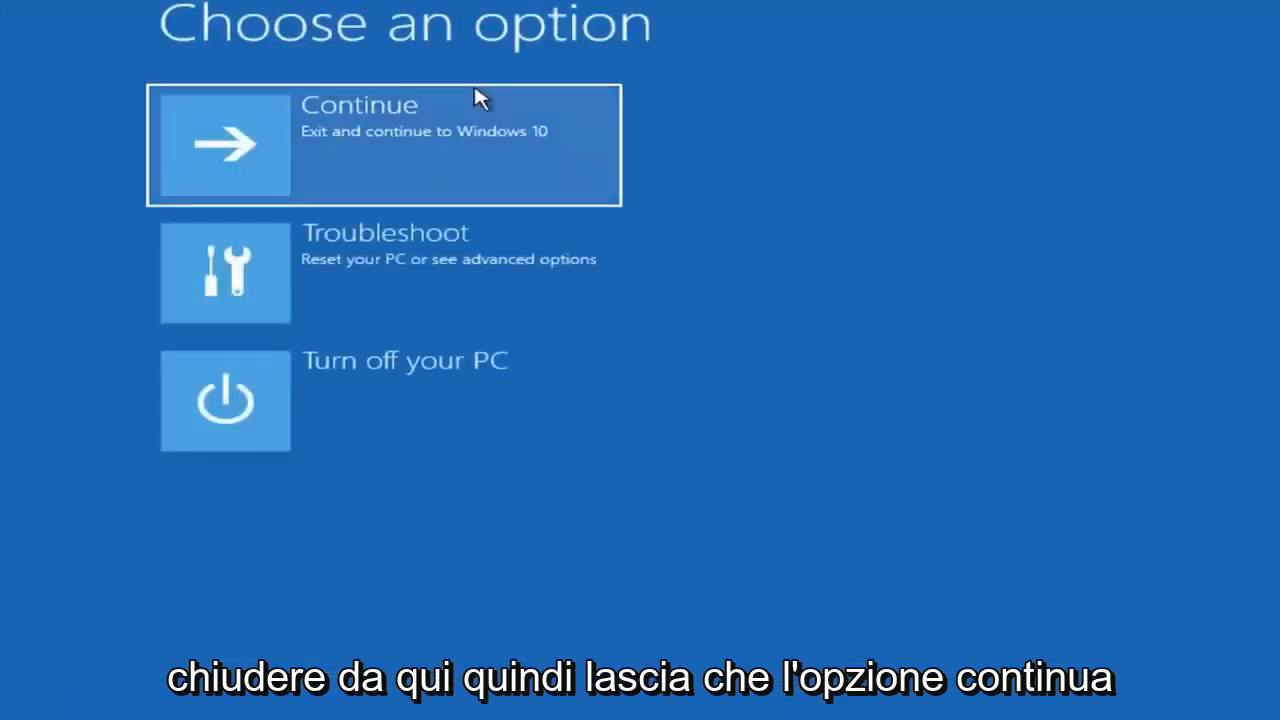
pyautogui.click(383, 145)
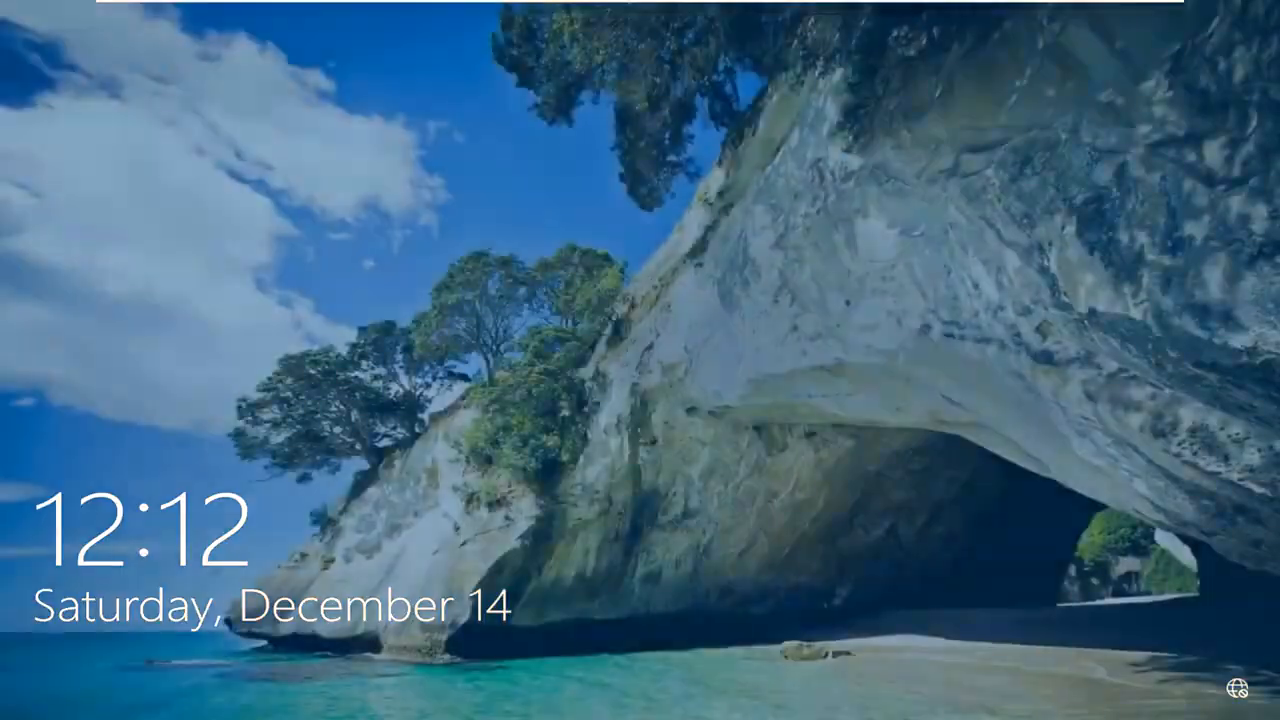
# - Dismiss the lock screen and sign in to reach the Windows 10 desktop
pyautogui.click(640, 360)
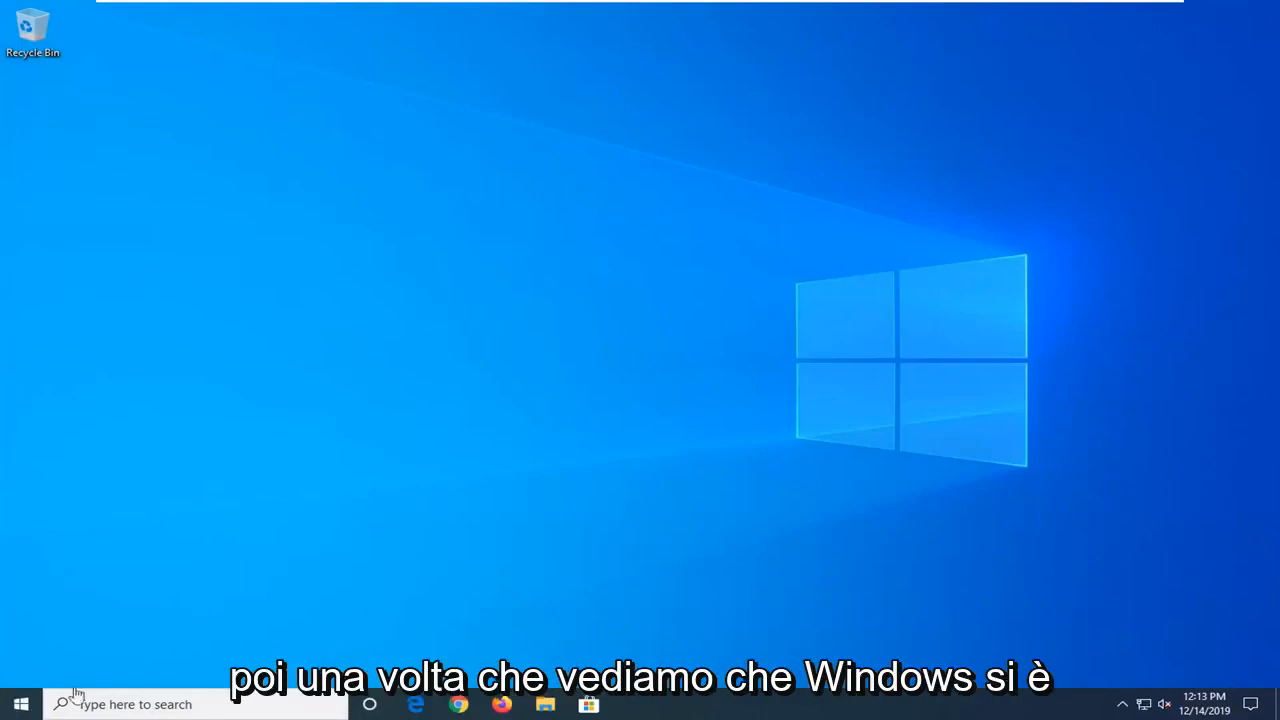
pyautogui.moveTo(261, 615)
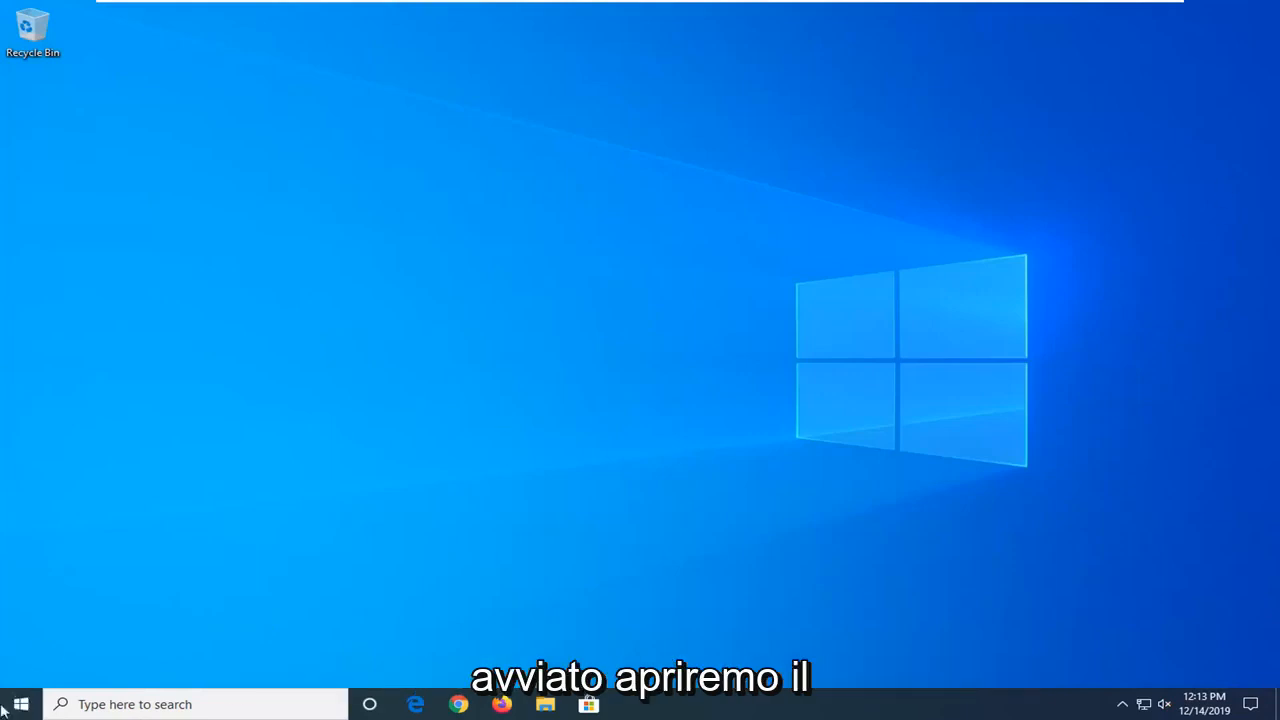
# - Open Computer Management from the Start button's context menu
pyautogui.click(20, 704)
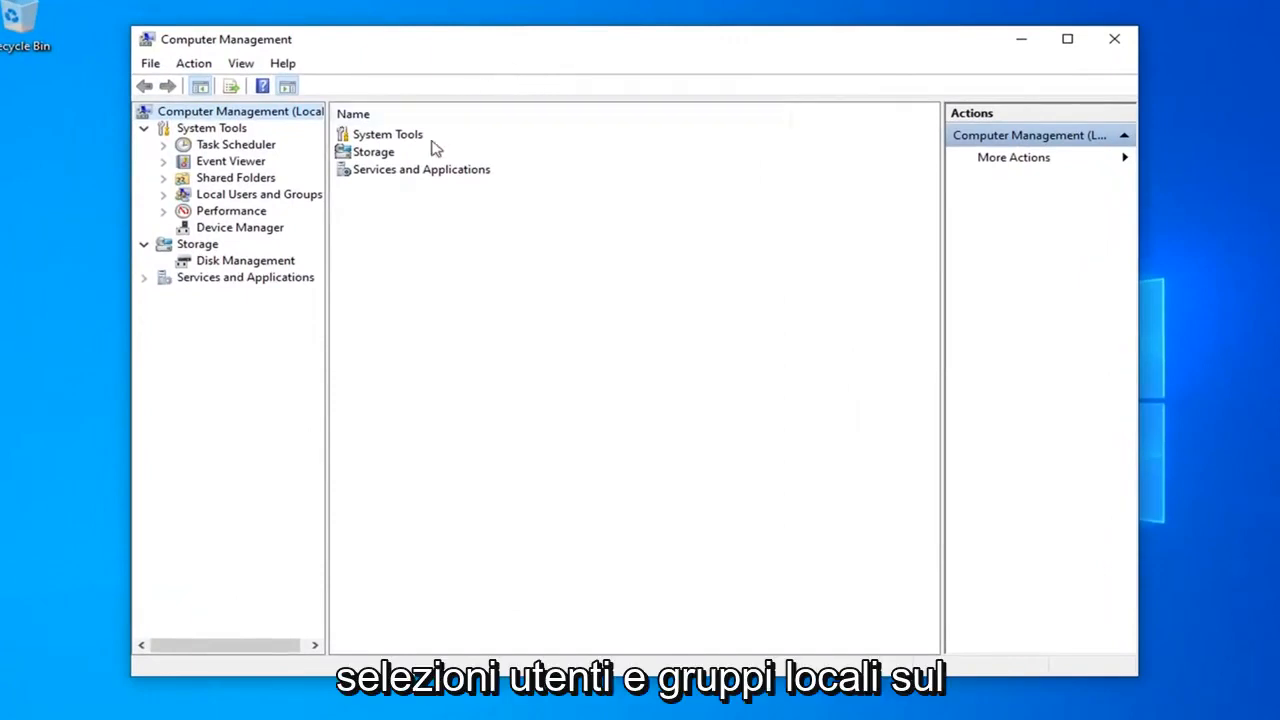
# - Open Local Users and Groups > Users and select the MDTech account
pyautogui.click(258, 194)
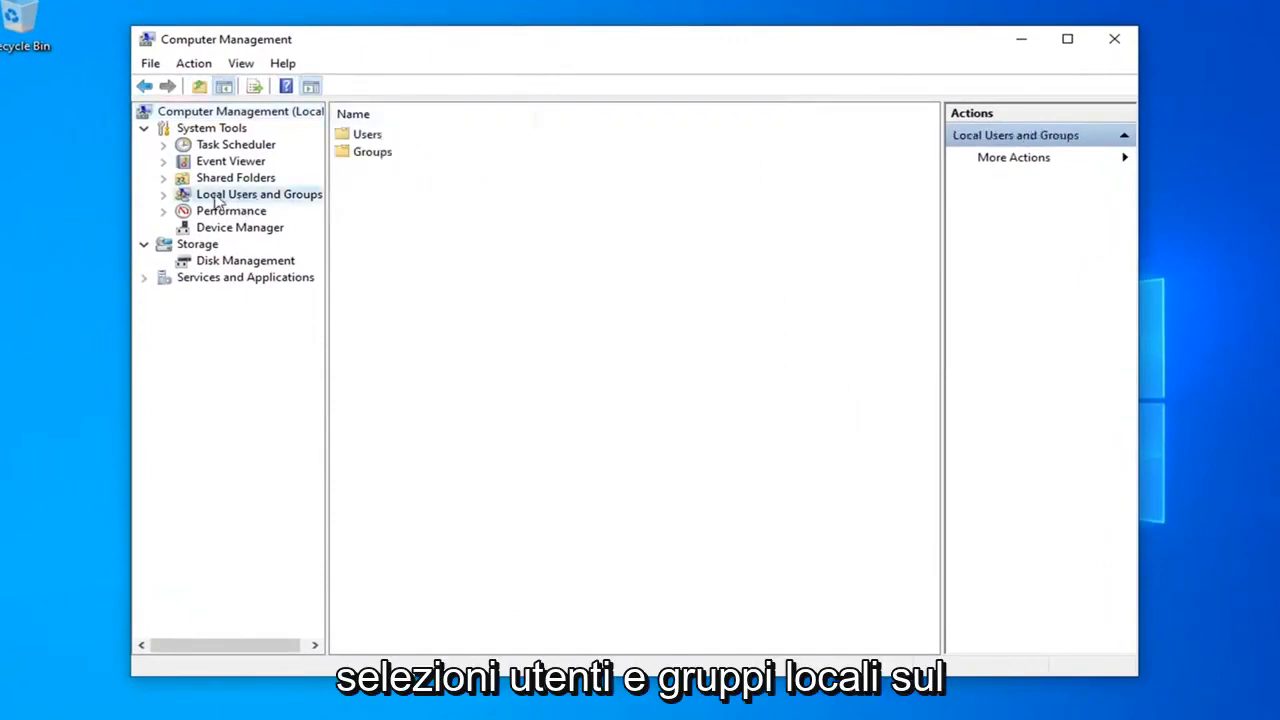
pyautogui.doubleClick(258, 194)
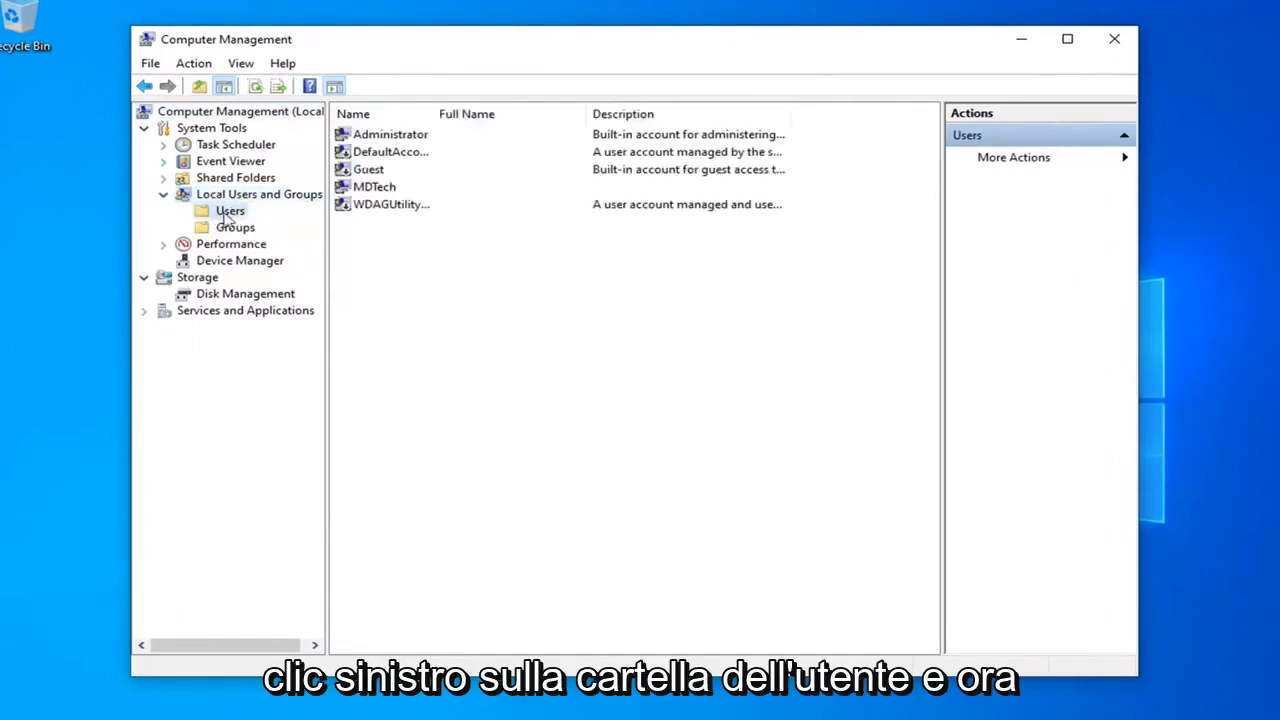
pyautogui.click(374, 187)
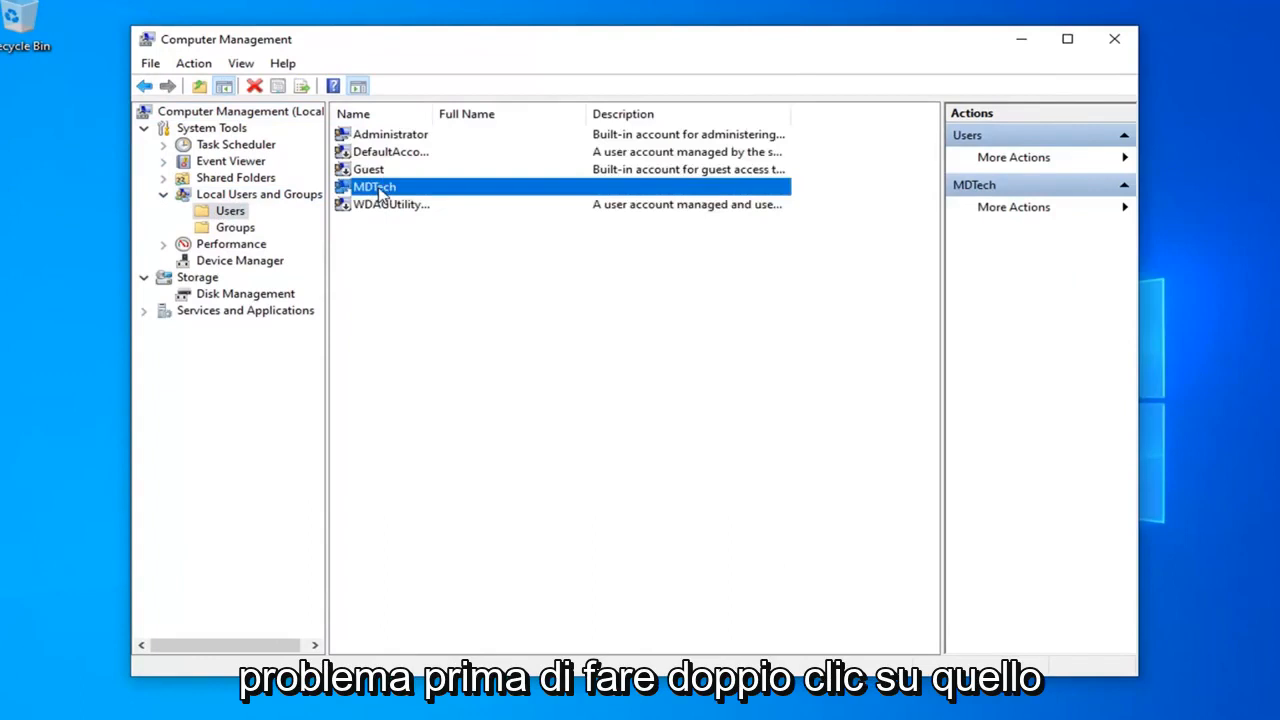
# - Leave 'Account is disabled' unchecked in MDTech's properties and save with OK
pyautogui.doubleClick(374, 187)
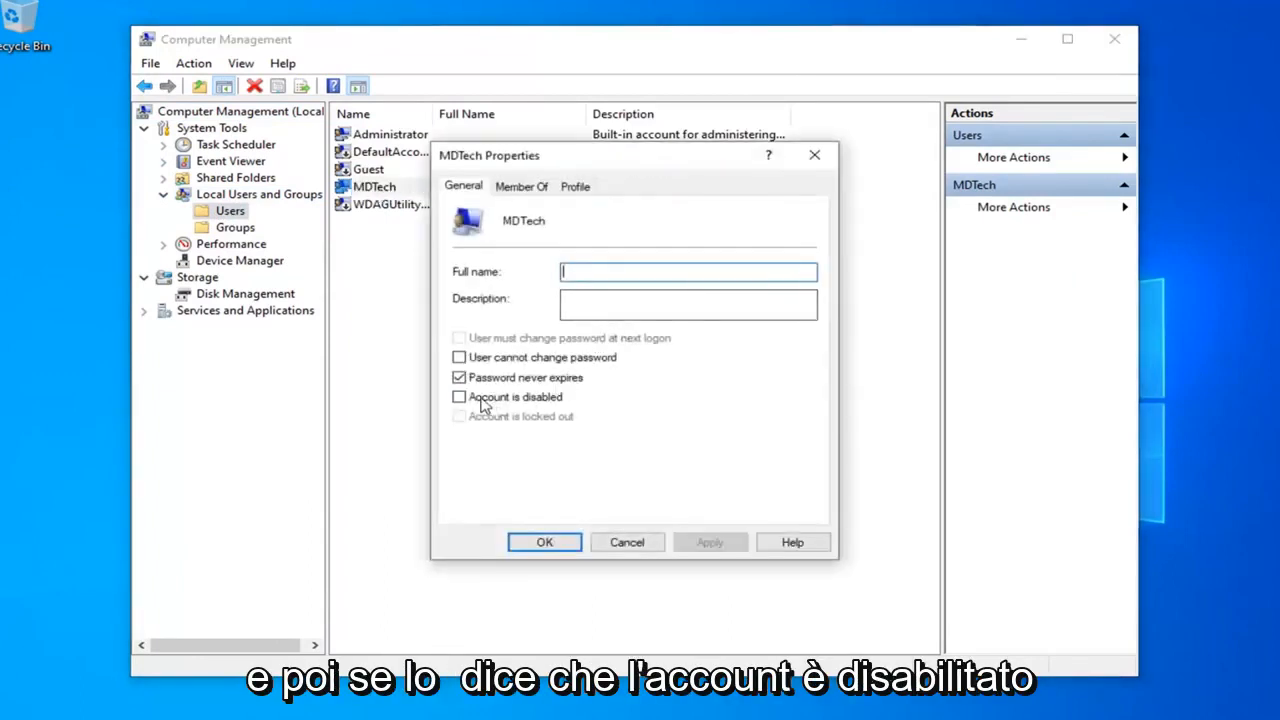
pyautogui.click(459, 397)
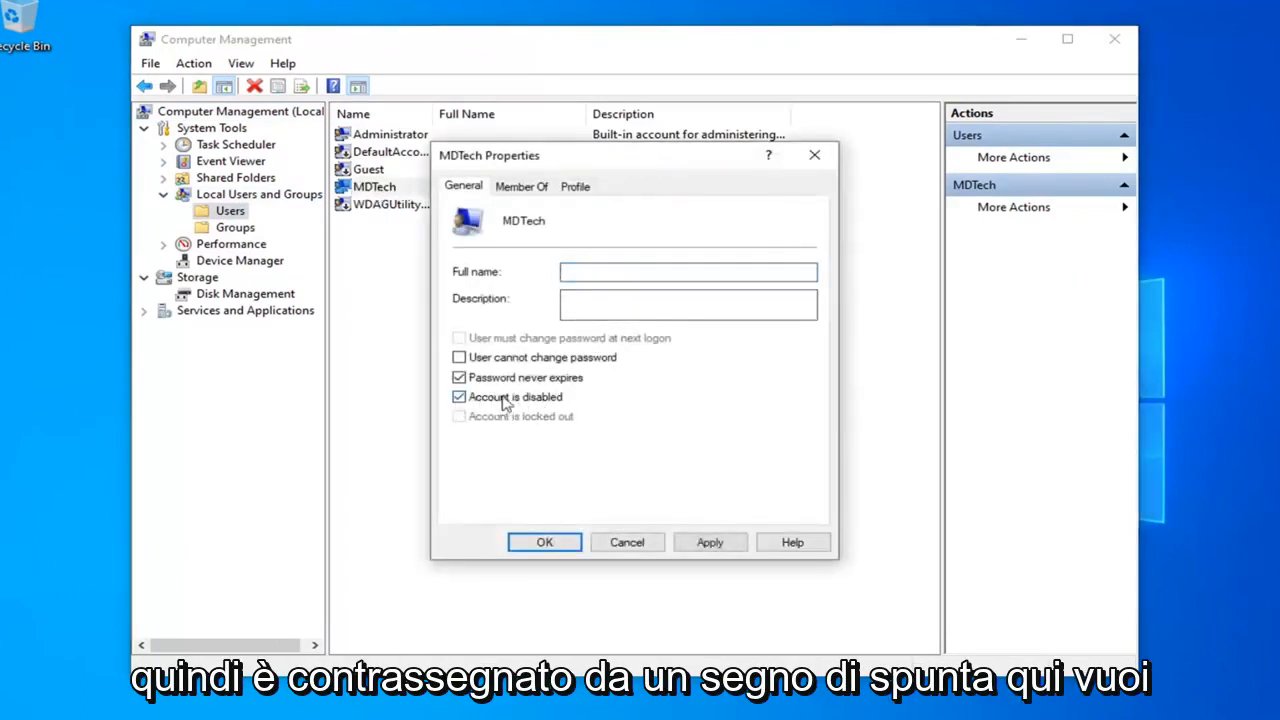
pyautogui.click(459, 396)
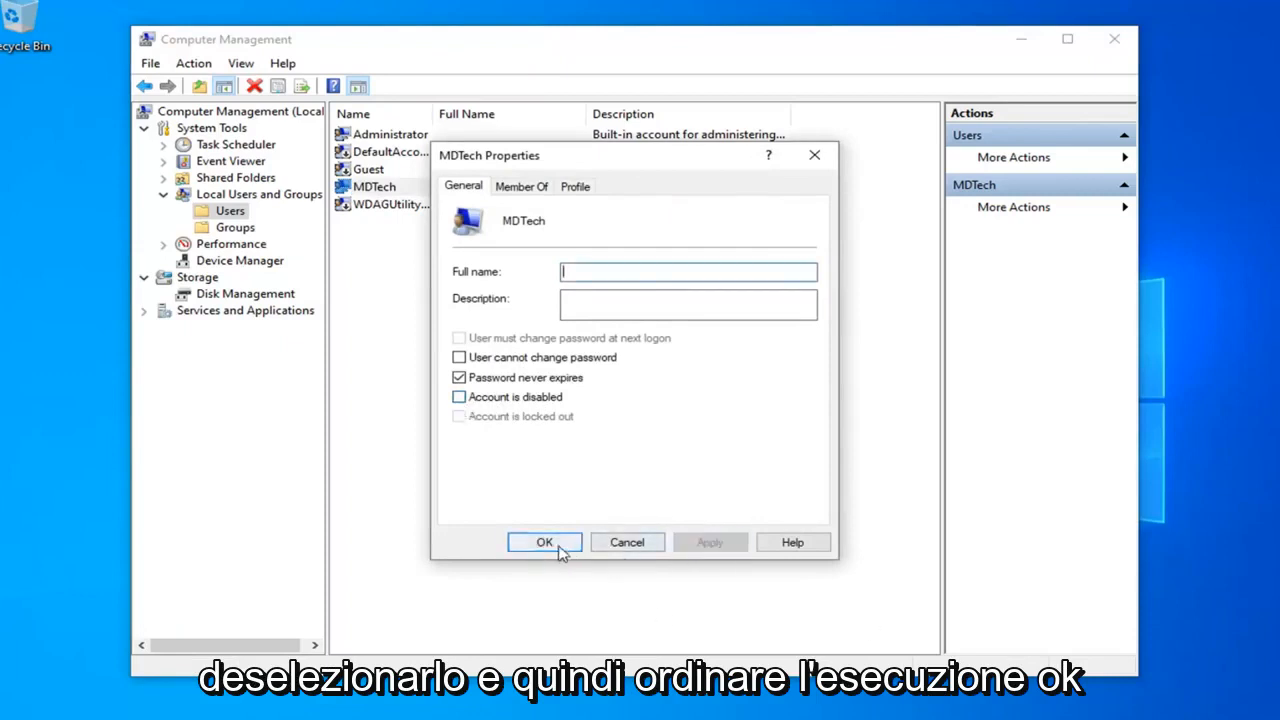
pyautogui.click(544, 541)
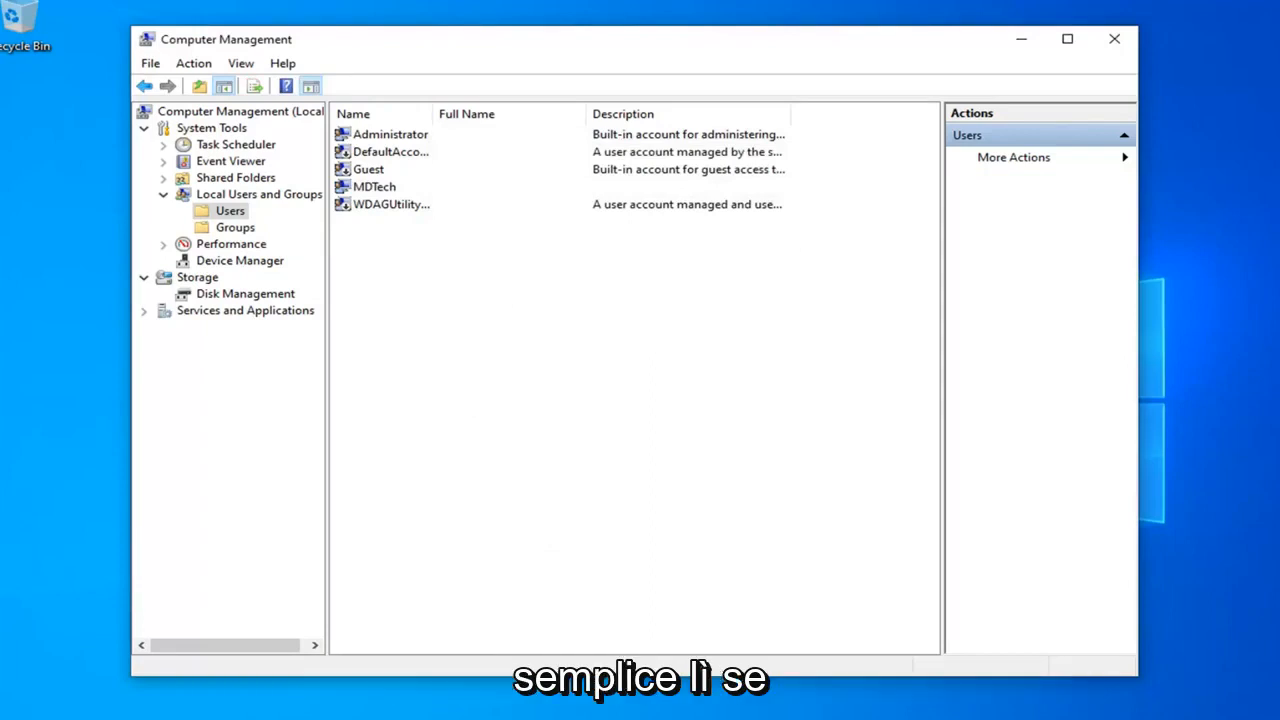
pyautogui.moveTo(410, 210)
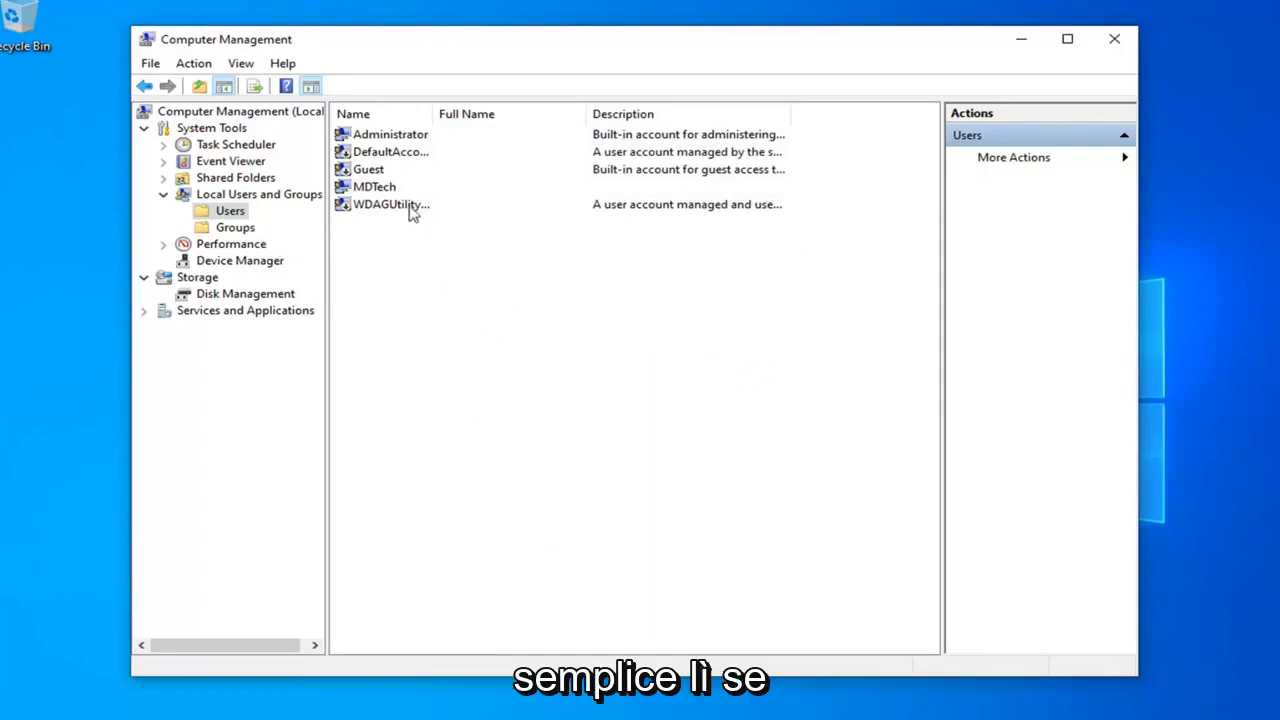
# - Open the Administrator account's properties from the Users list
pyautogui.click(390, 134)
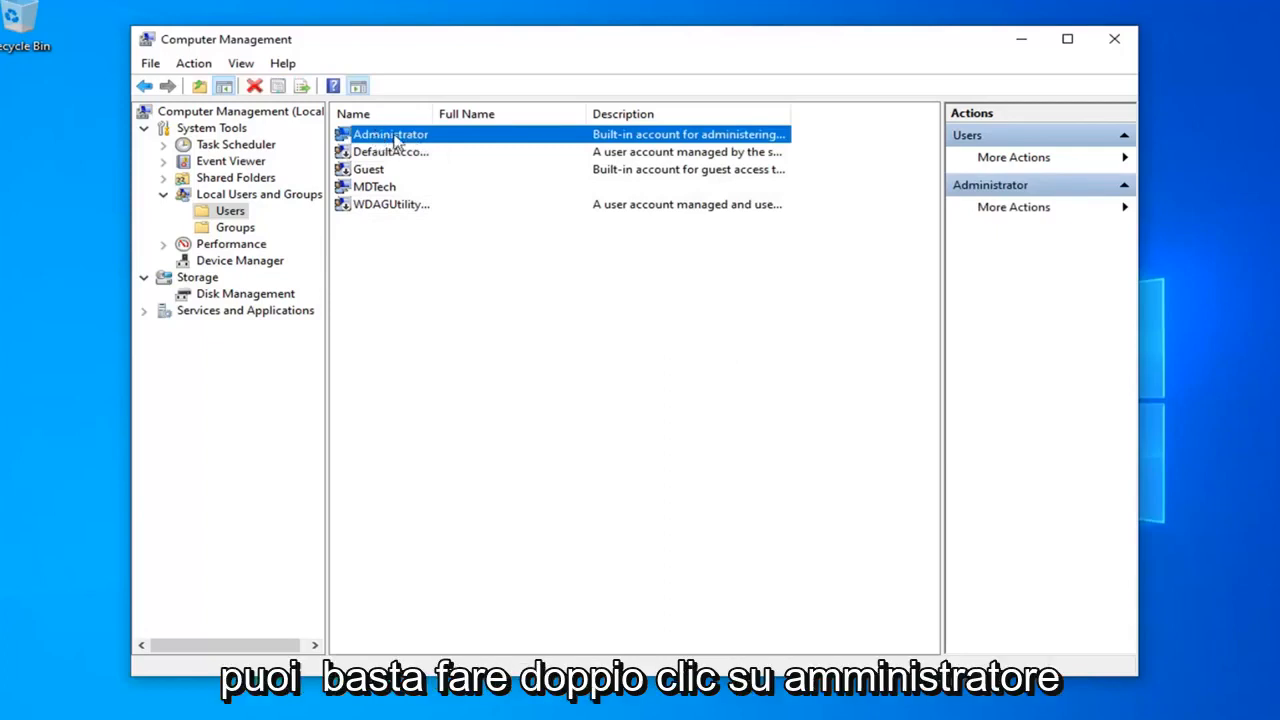
pyautogui.doubleClick(390, 134)
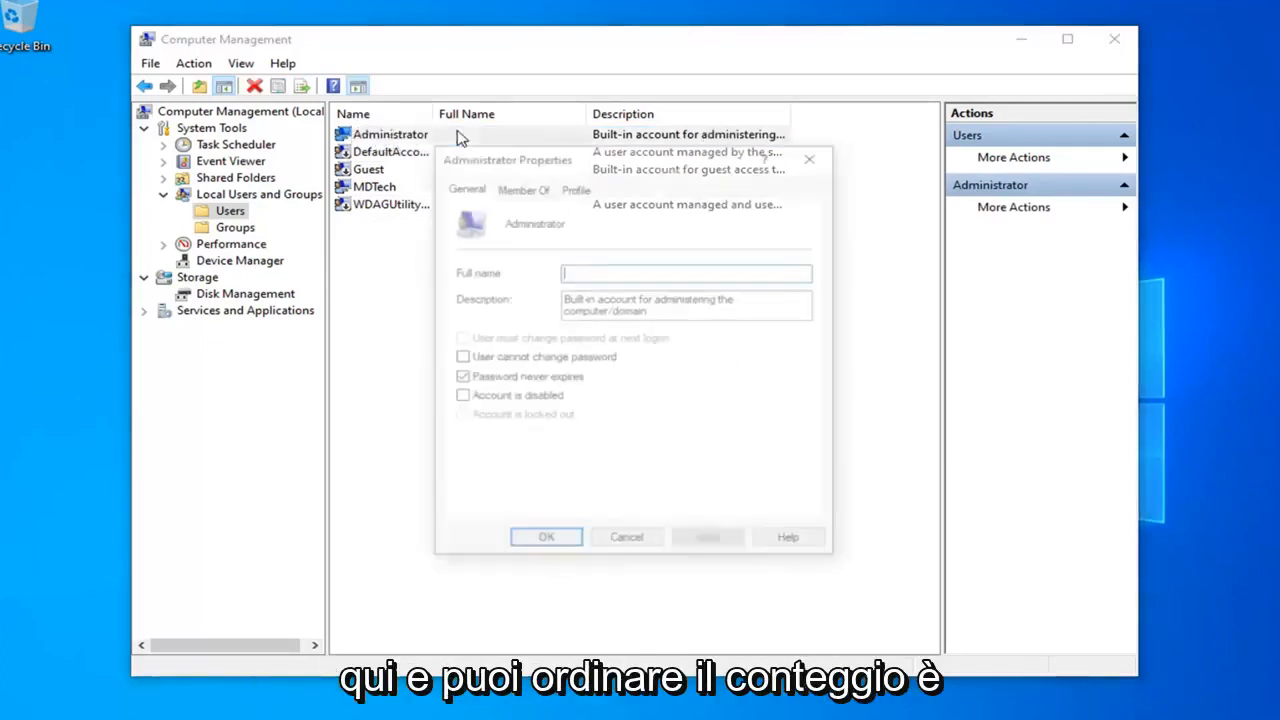